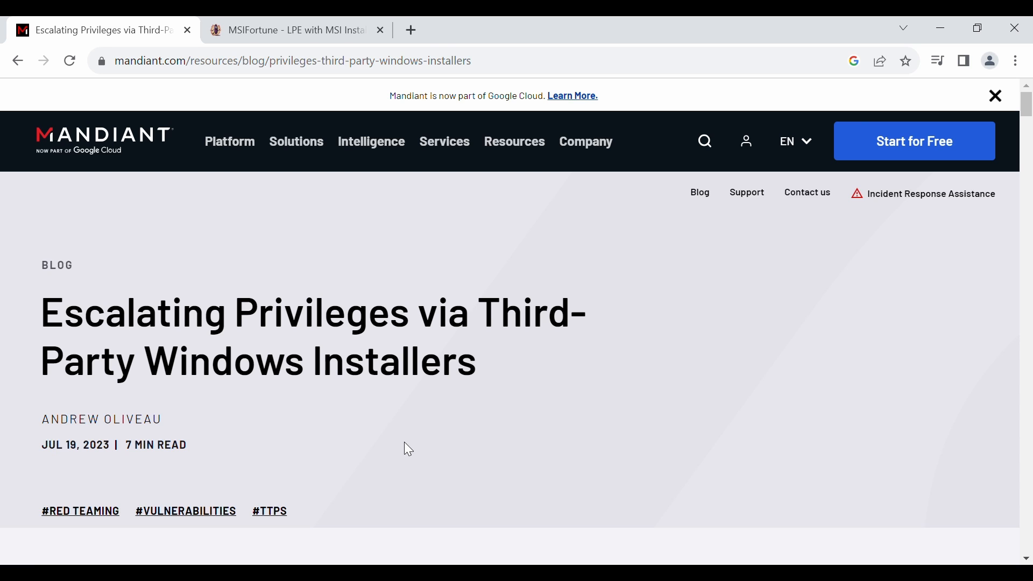
Step: Scroll to the MSI Background section, highlighting the publication date and MSI explanation, then deselect
scroll(down, 3)
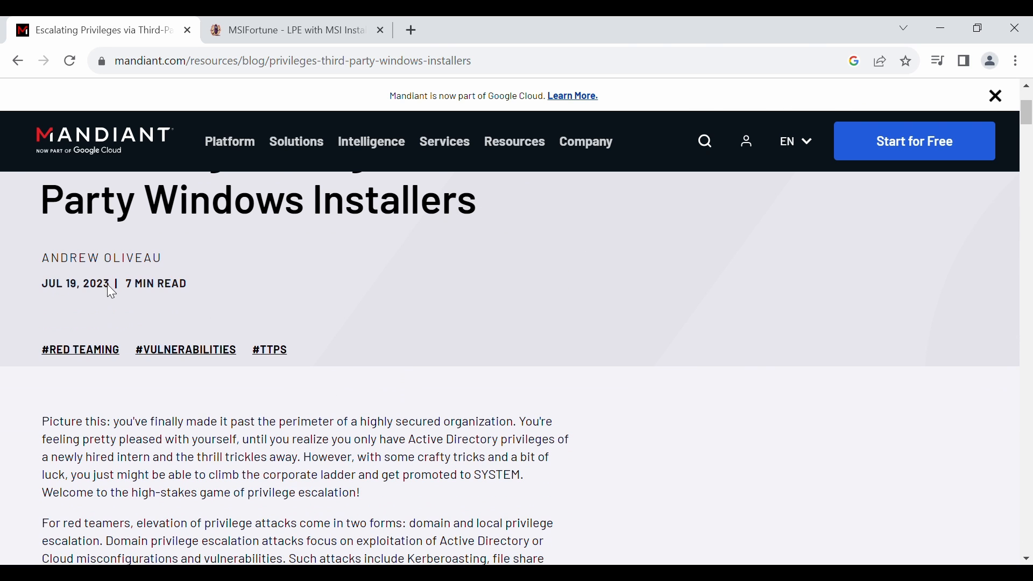
drag(59, 284, 186, 284)
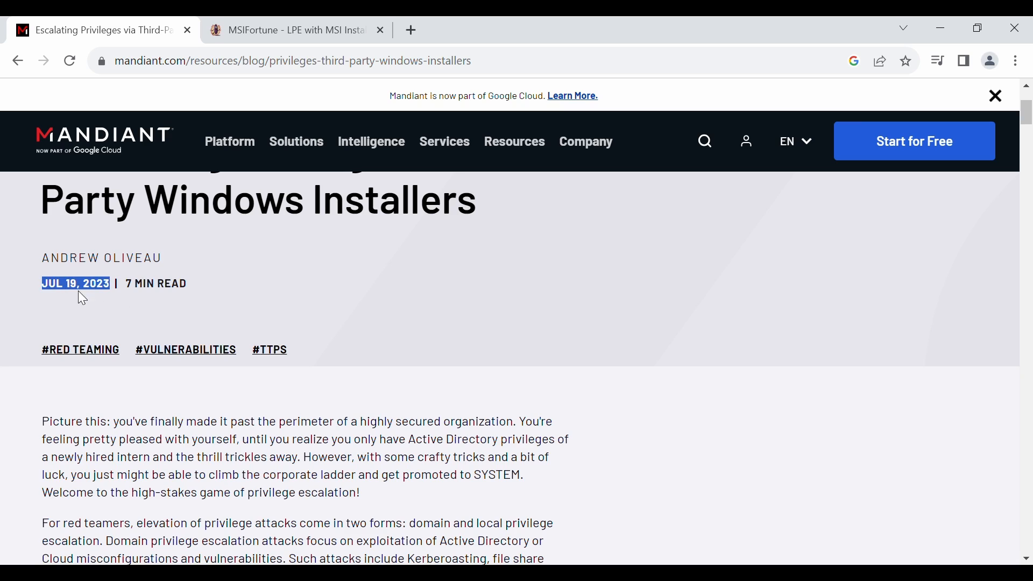
scroll(down, 3)
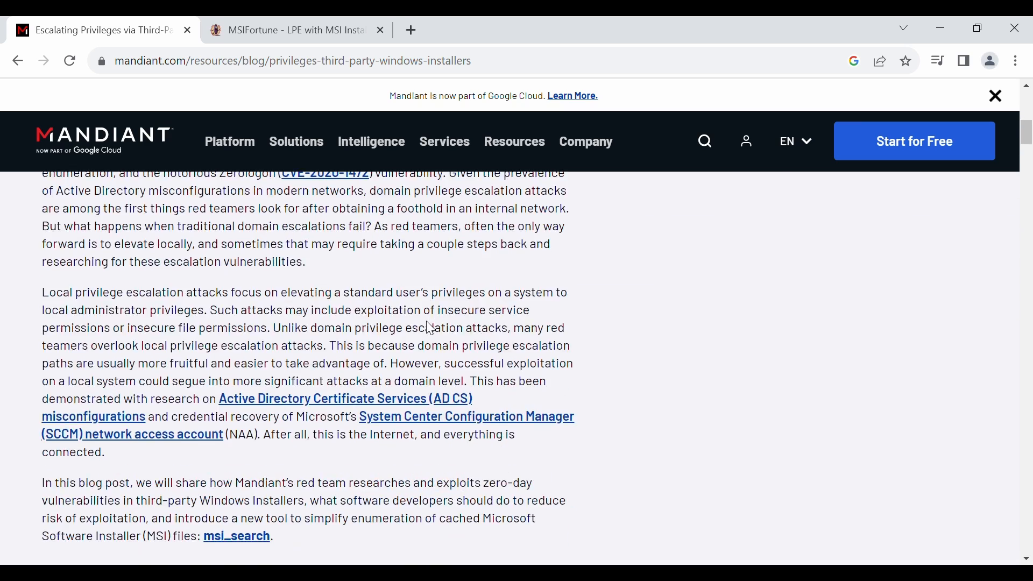
scroll(down, 3)
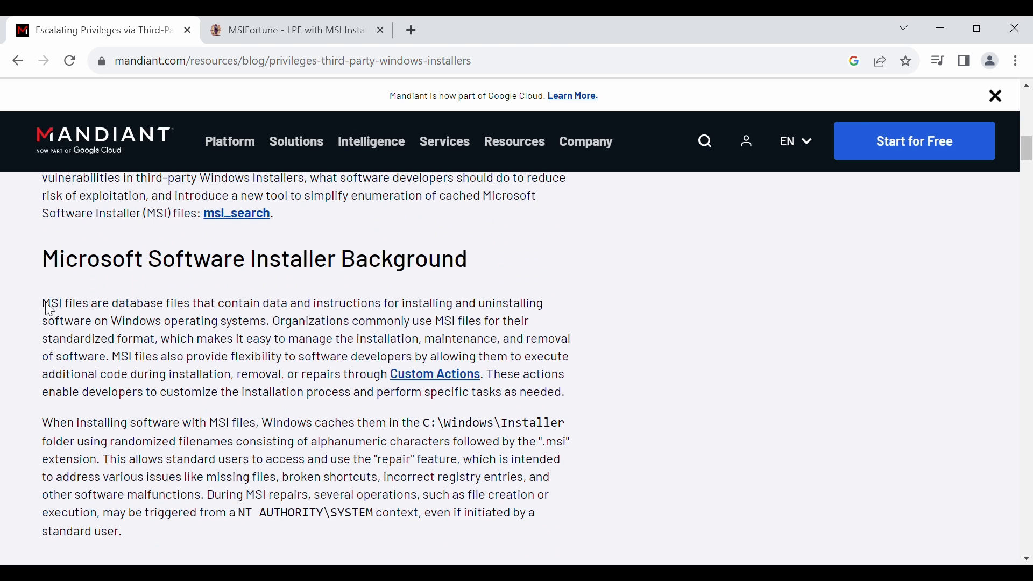
drag(42, 302, 557, 423)
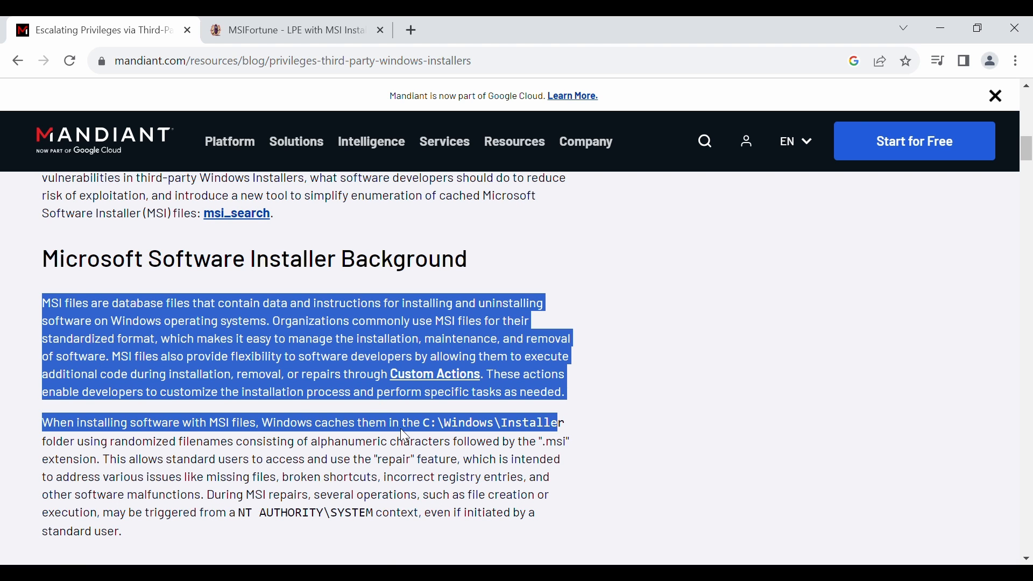
click(401, 433)
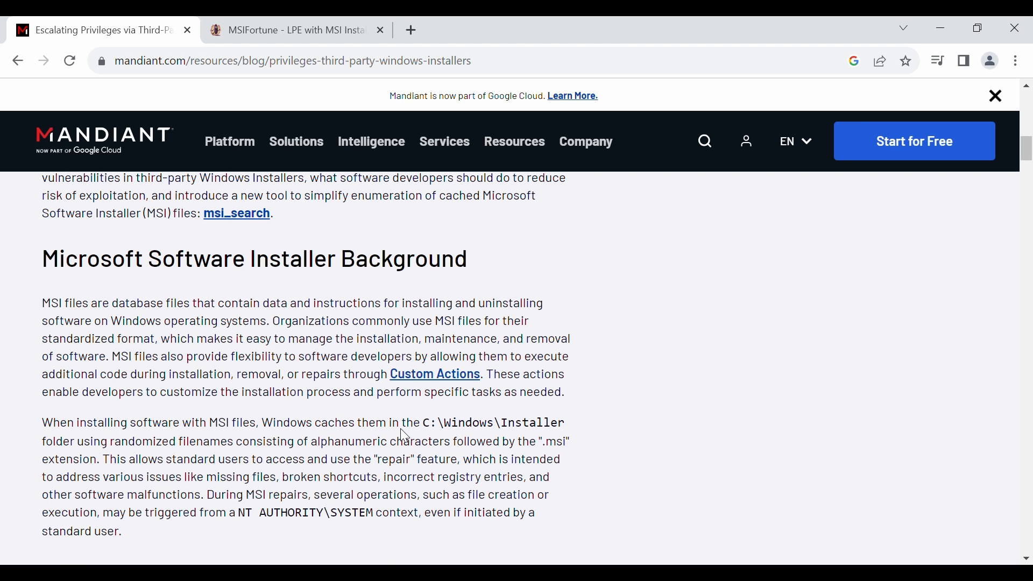
Step: Highlight where Windows caches installed MSI files and the sentences on the repair feature
scroll(down, 3)
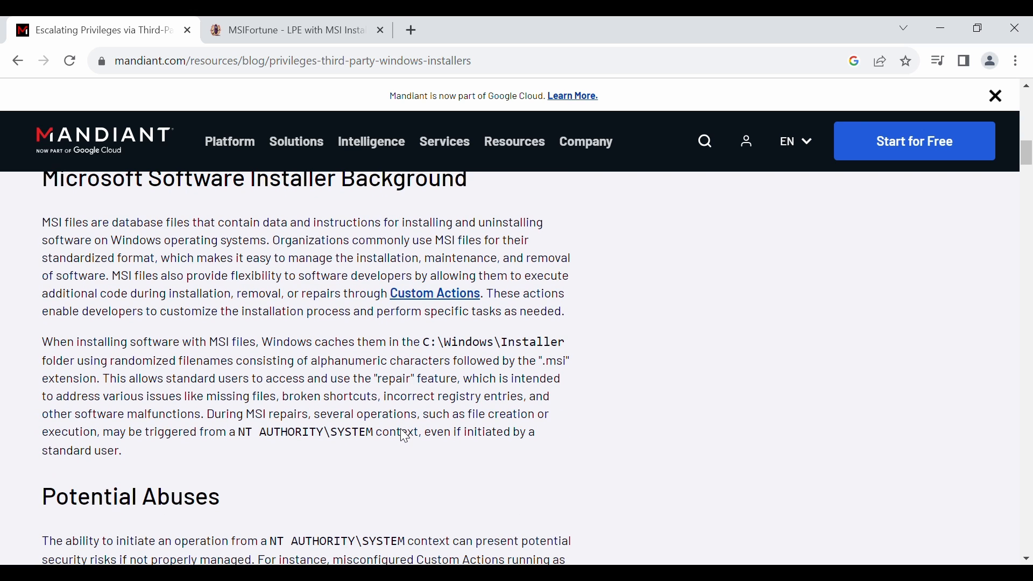
drag(273, 341, 467, 342)
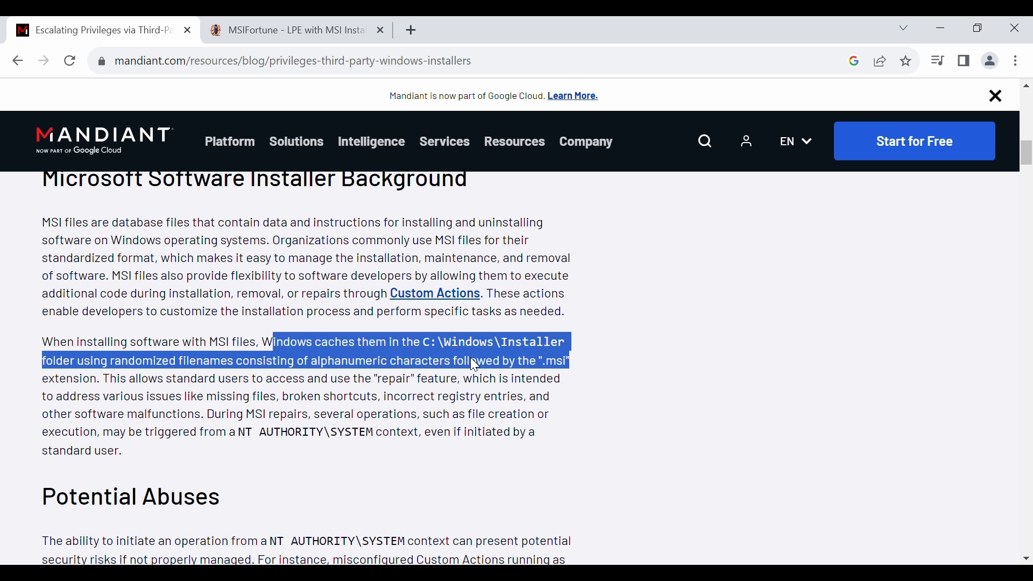
scroll(down, 3)
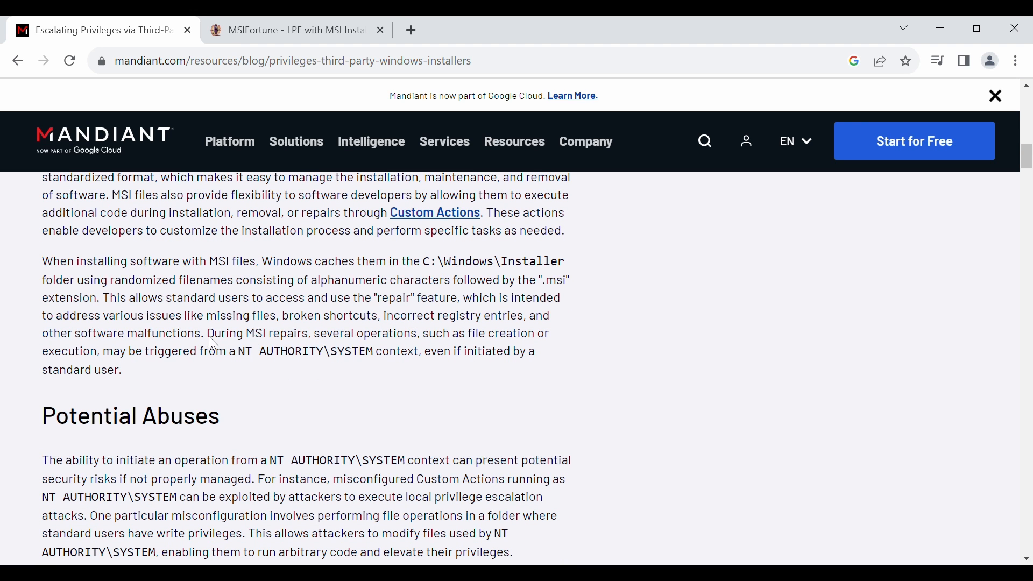
drag(206, 333, 500, 332)
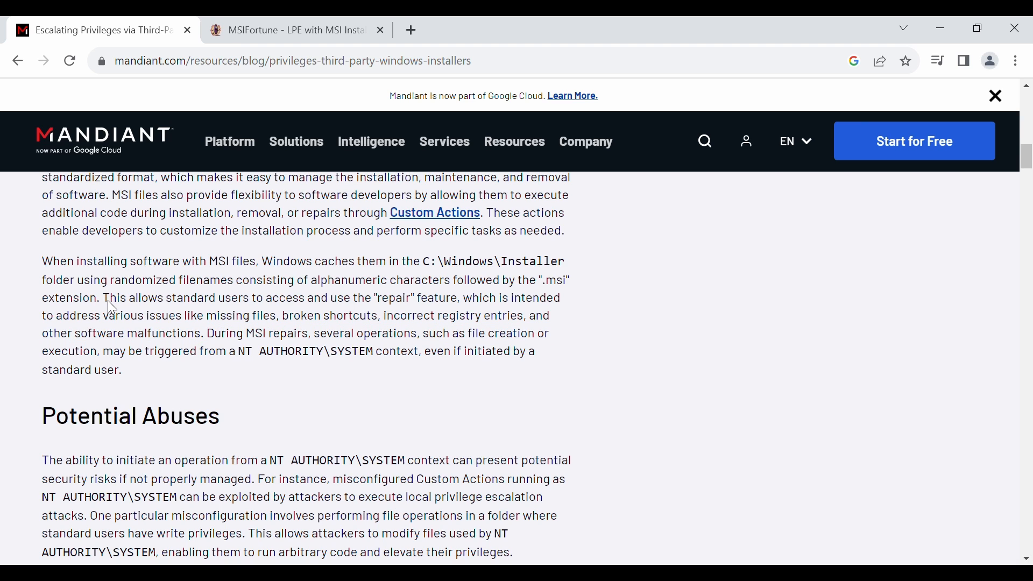
drag(105, 297, 461, 314)
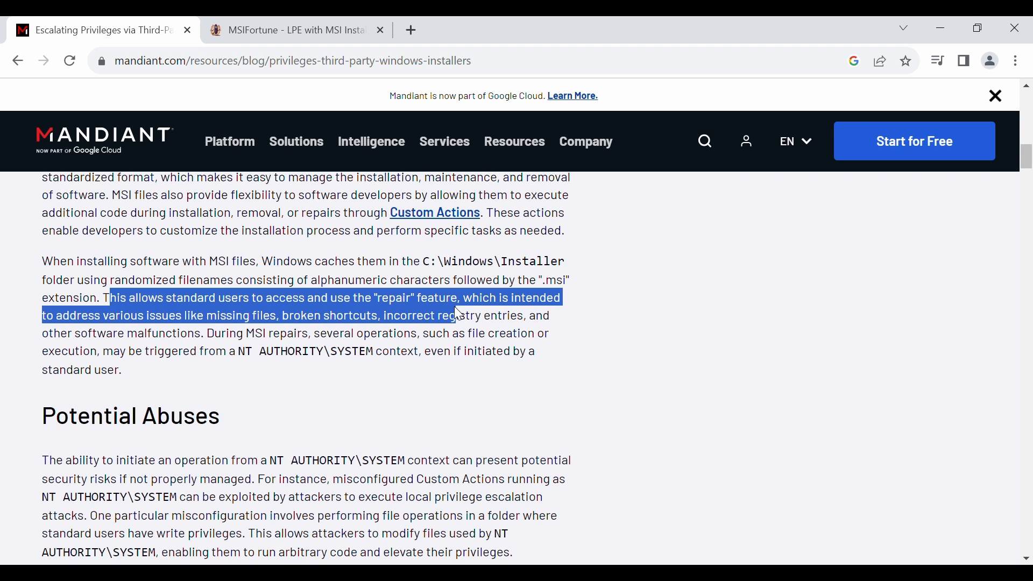
drag(455, 315, 464, 333)
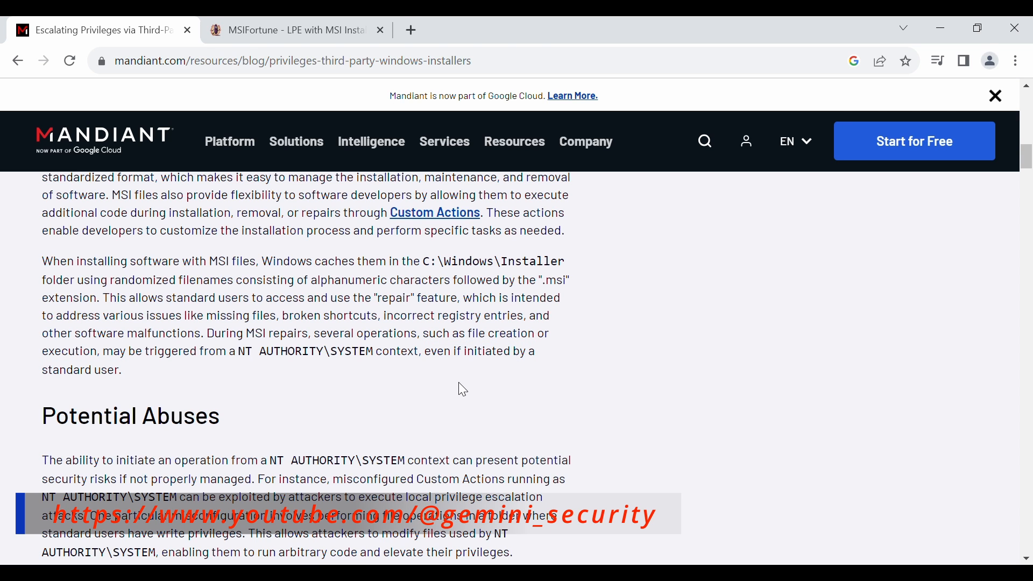
Step: Scroll into Potential Abuses and highlight how misconfigured Custom Actions get exploited
scroll(down, 3)
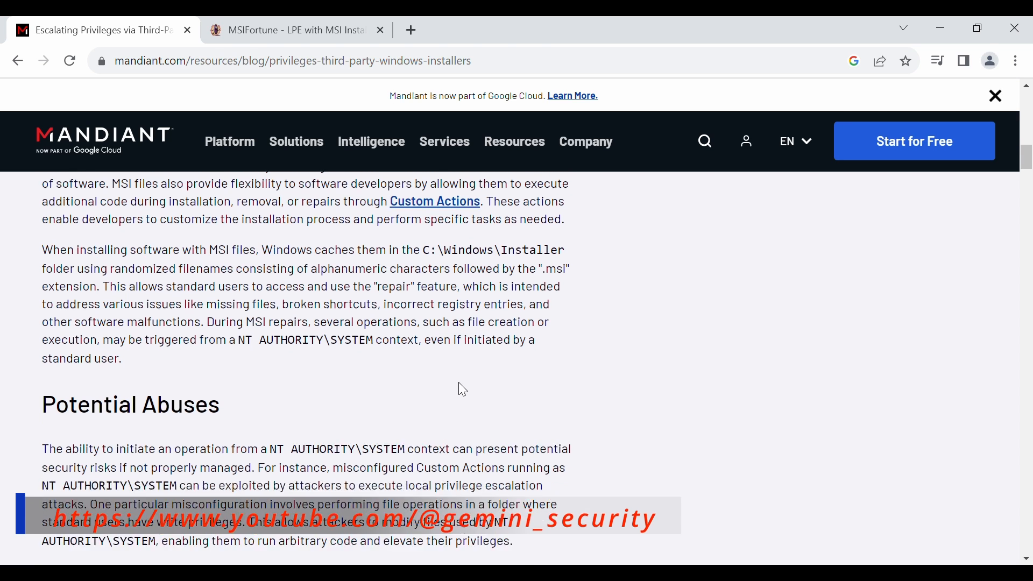
scroll(down, 3)
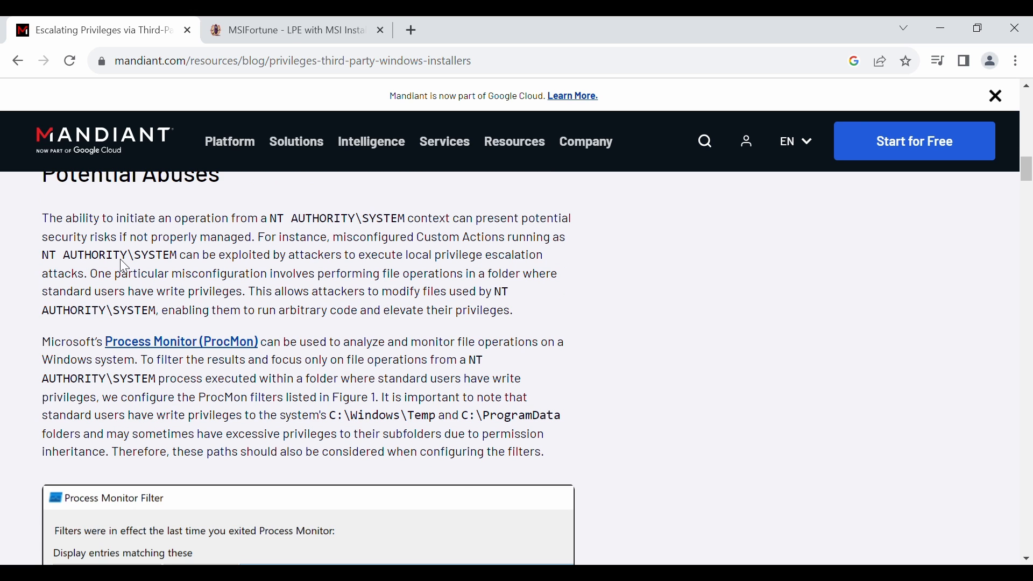
drag(41, 218, 565, 237)
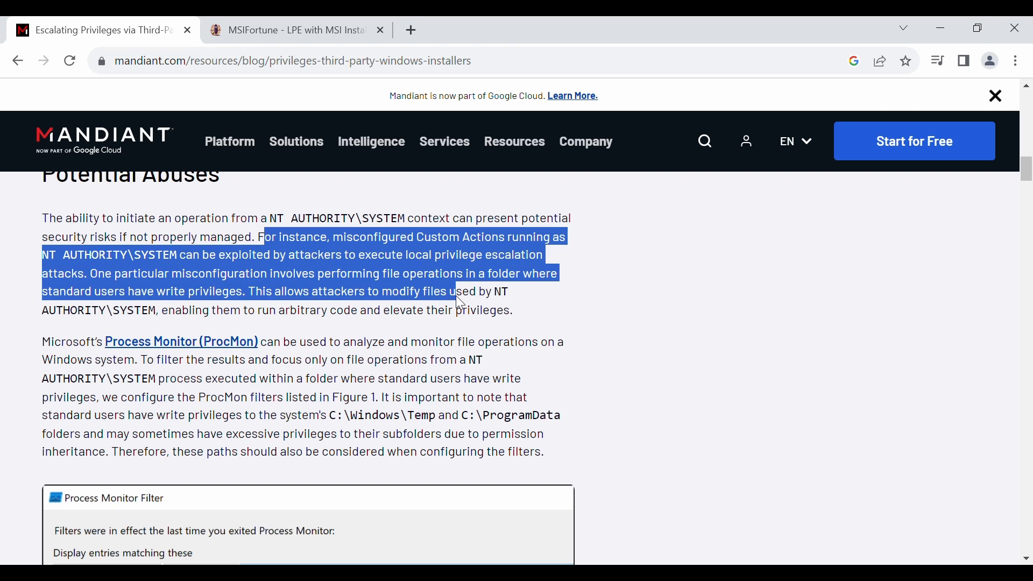
click(514, 324)
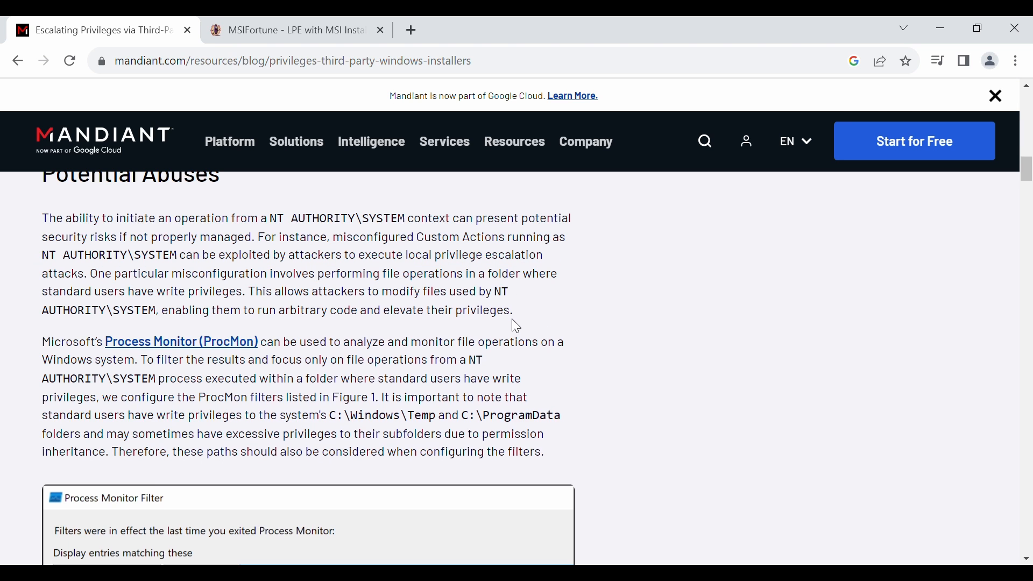
Step: Highlight that the repair runs AgentPackageUpgradeAgent.exe as SYSTEM
scroll(down, 3)
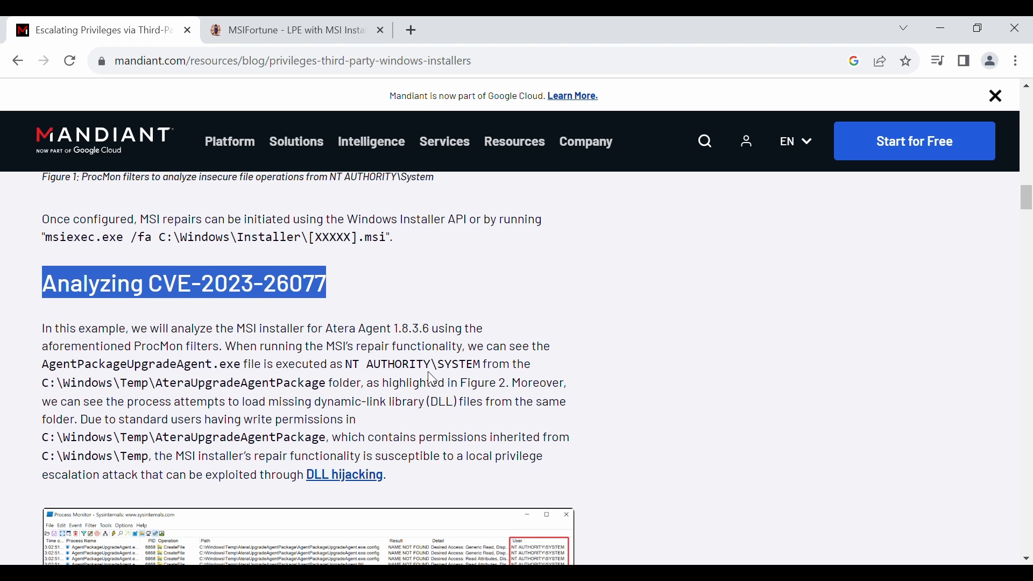
scroll(down, 3)
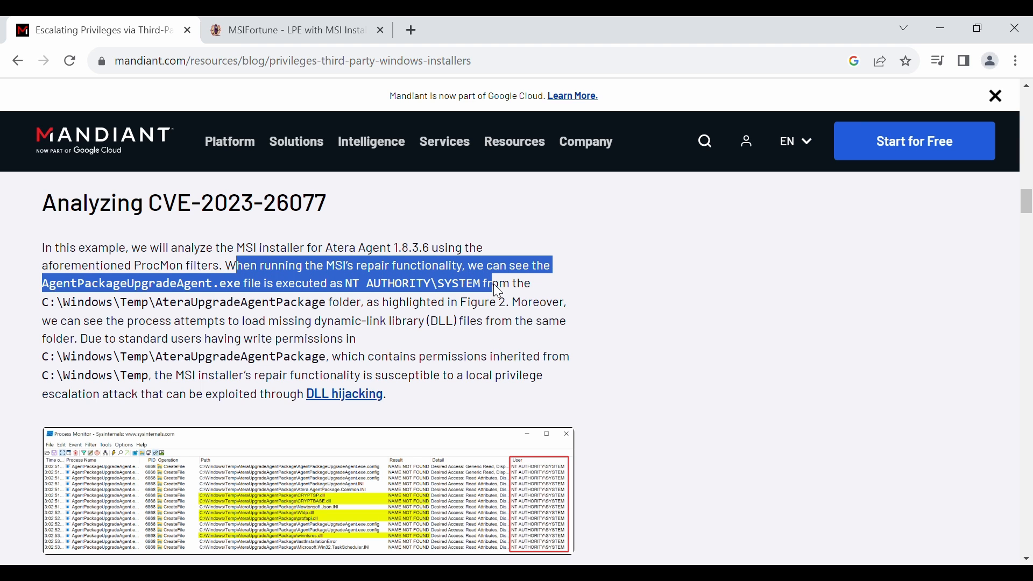
drag(501, 288, 366, 301)
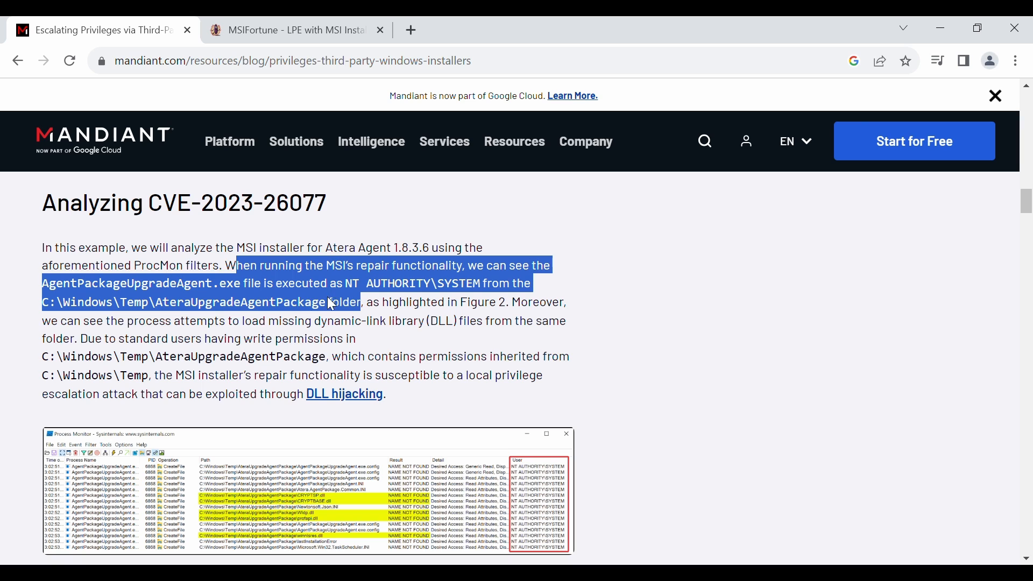
mouse_move(132, 352)
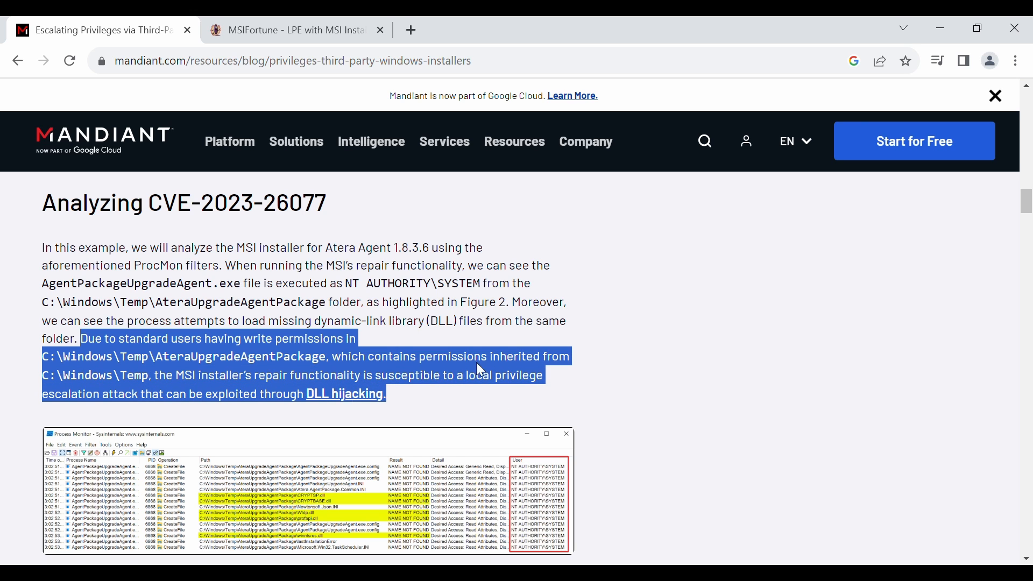
Step: Highlight the exploitation steps and user-writable SYSTEM folder, scrolling to Figure 4
scroll(down, 3)
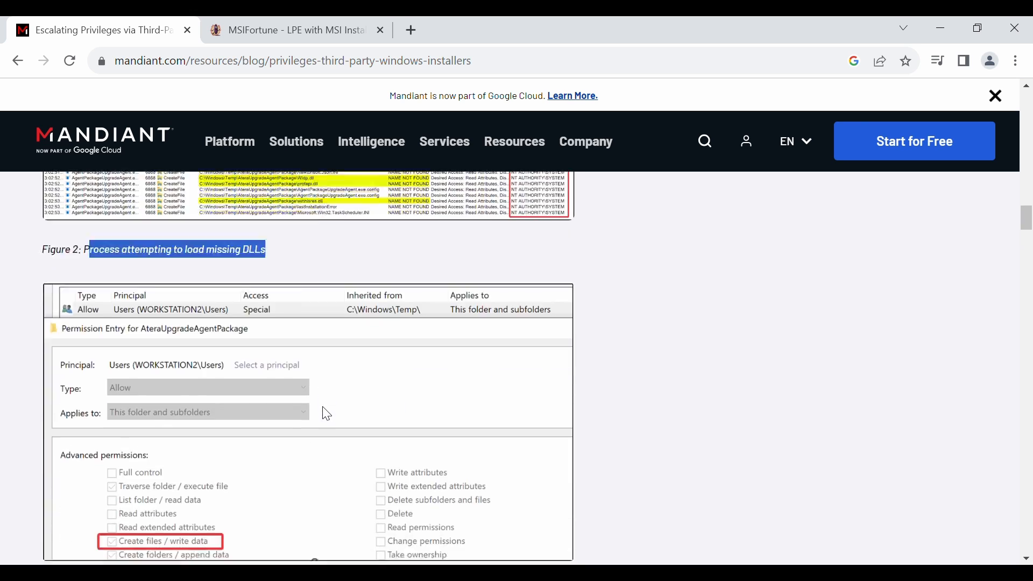
scroll(down, 3)
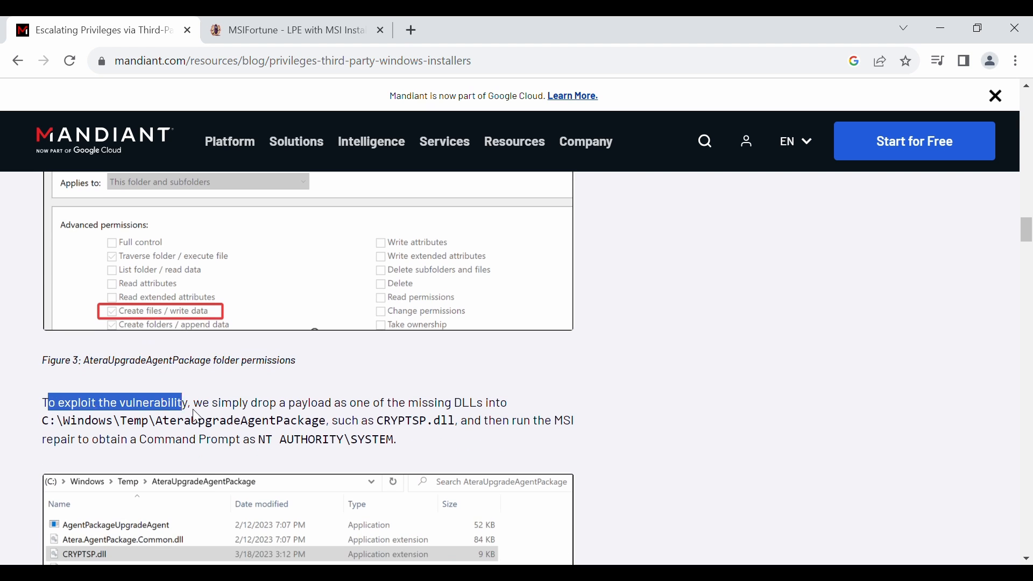
drag(184, 403, 399, 439)
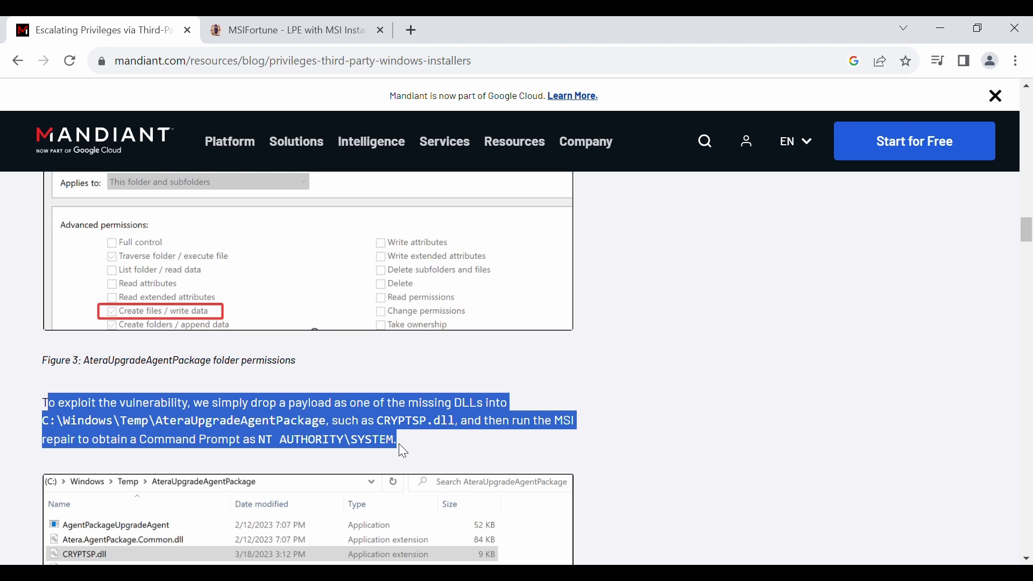
scroll(down, 3)
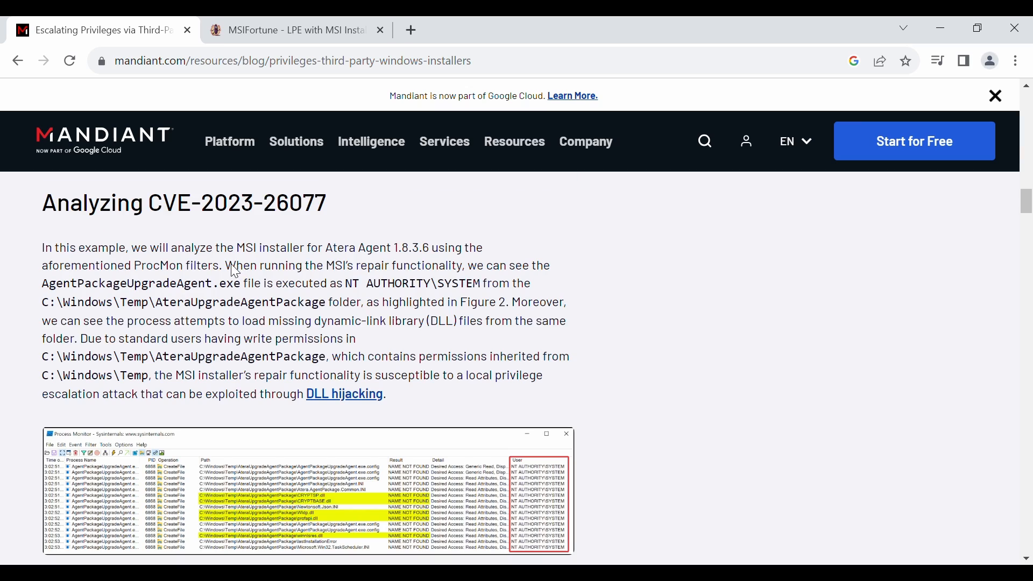
drag(233, 265, 501, 284)
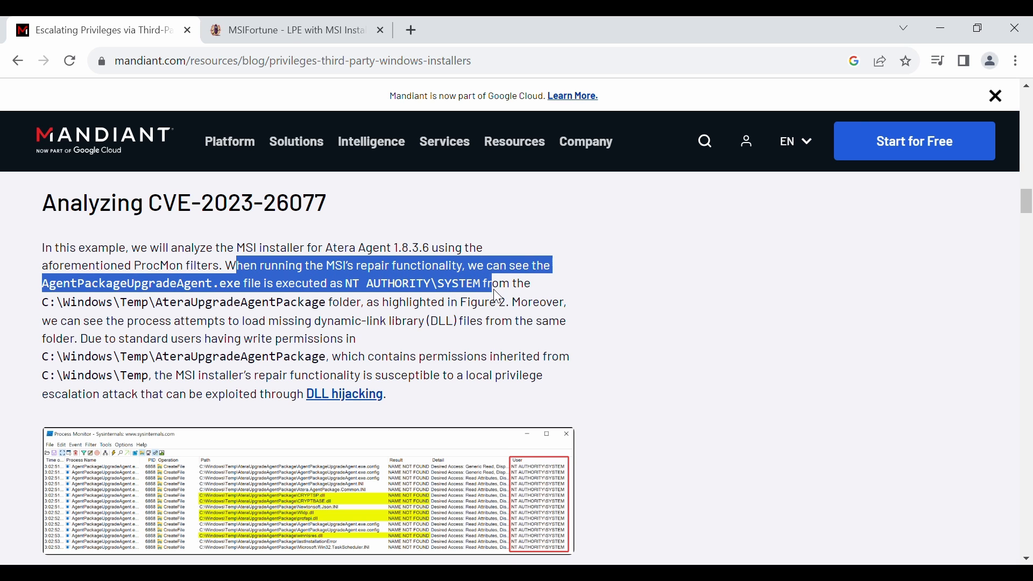
drag(501, 284, 356, 321)
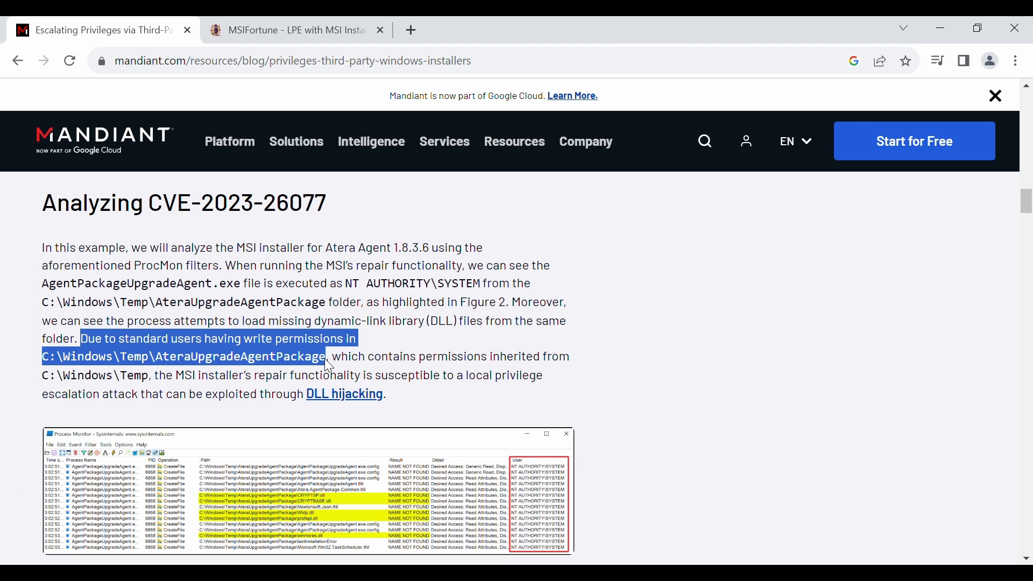
scroll(down, 3)
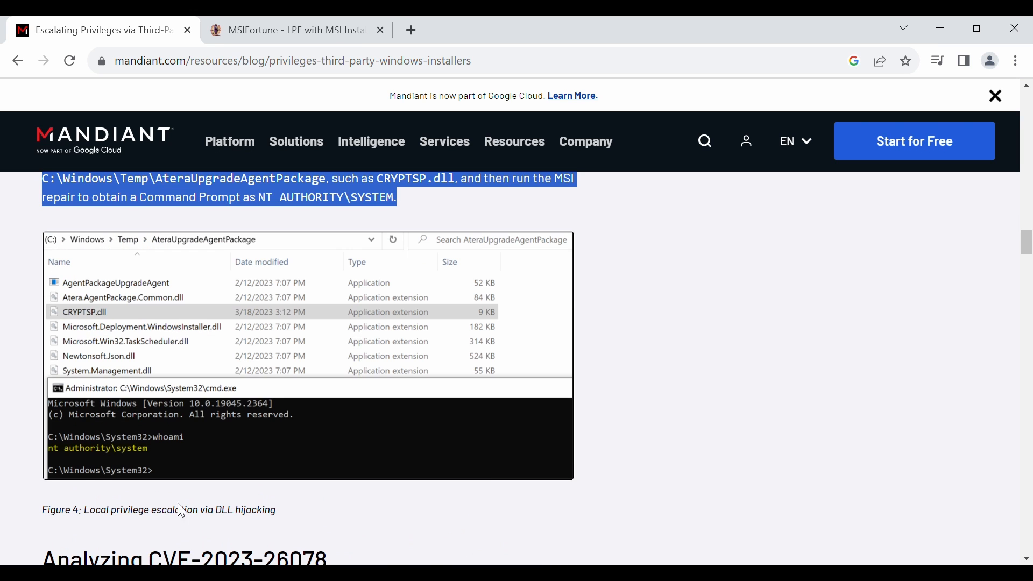
Step: Highlight that the repair runs net.exe and how the command window can be frozen
scroll(down, 3)
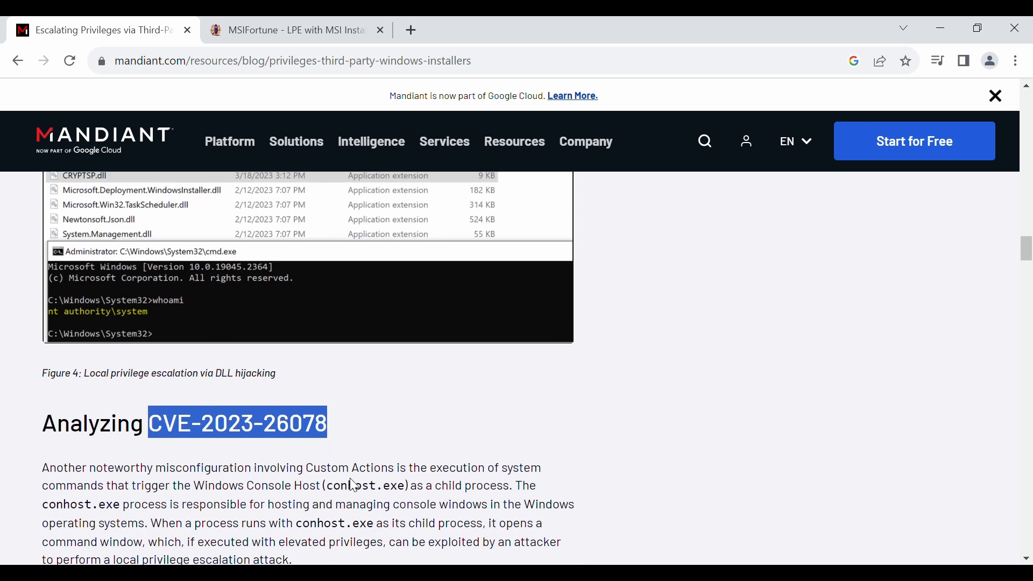
scroll(down, 3)
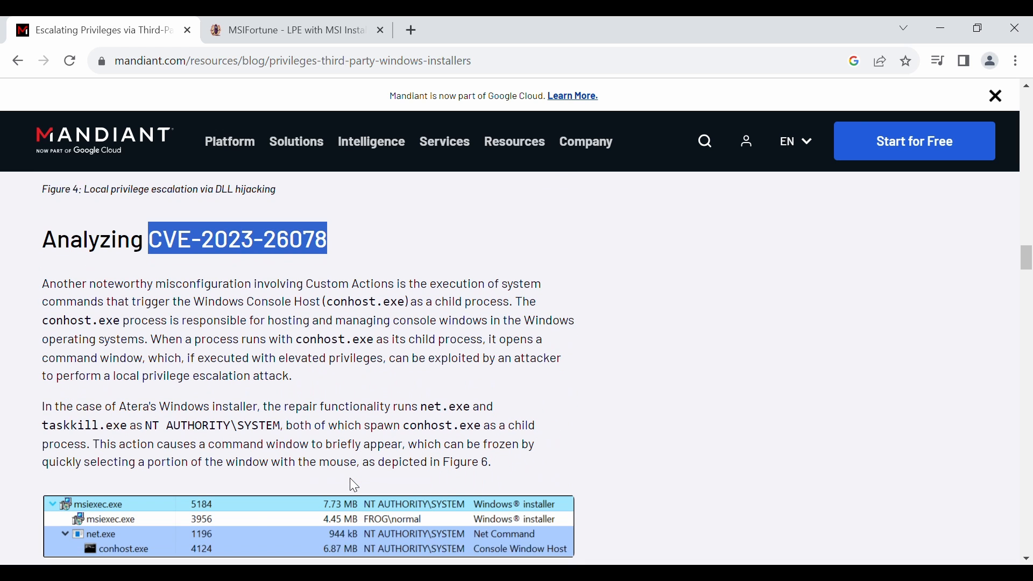
drag(267, 404, 492, 405)
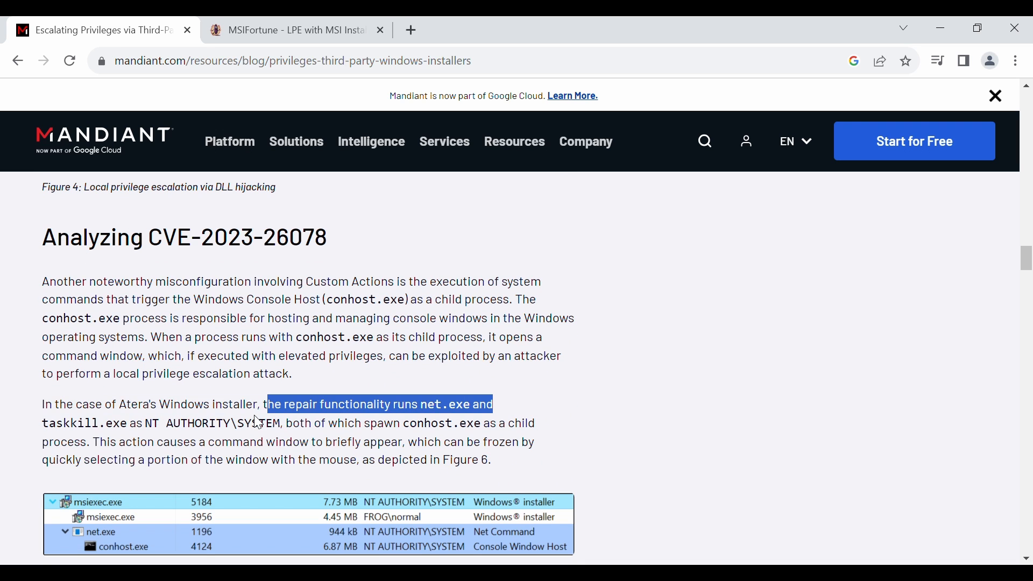
scroll(down, 3)
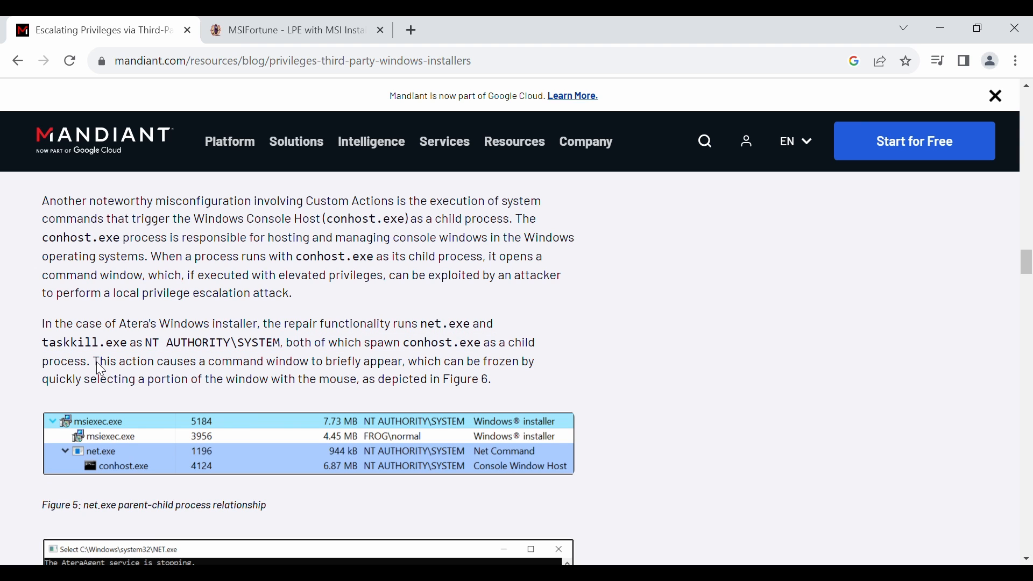
drag(94, 361, 412, 379)
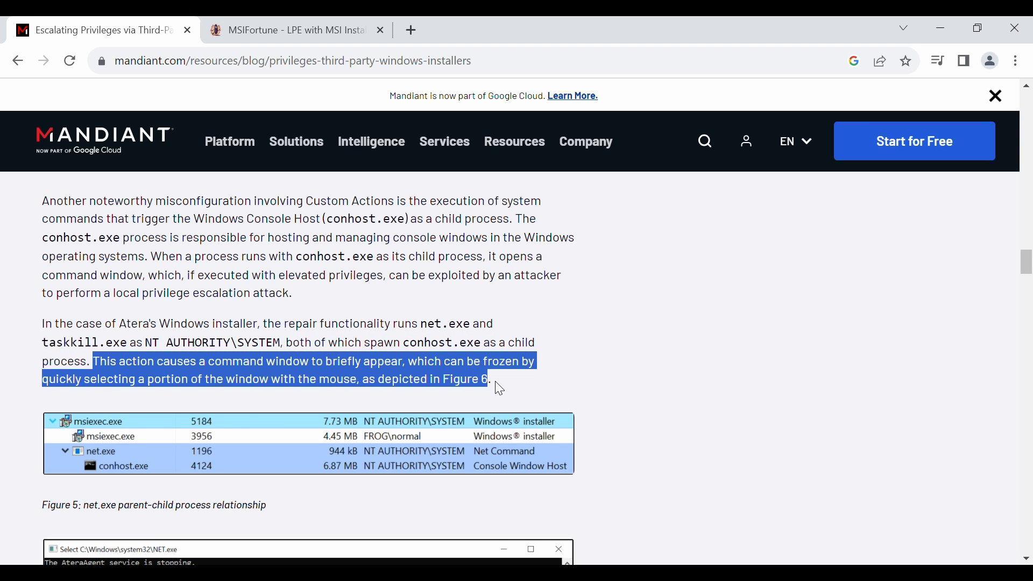
Step: Scroll through the CVE-2023-26078 figures down to Figures 7 and 8
scroll(down, 3)
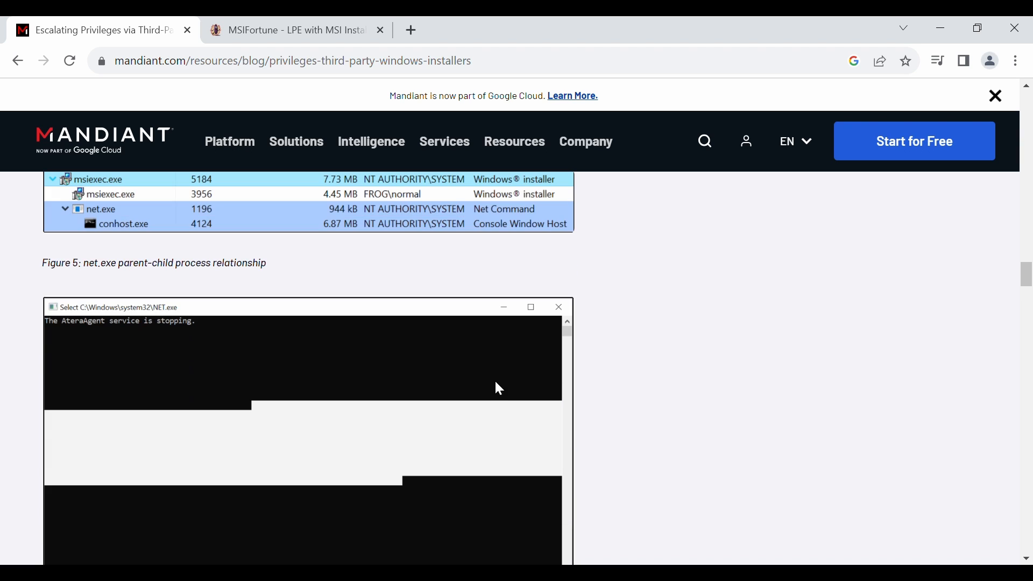
mouse_move(146, 328)
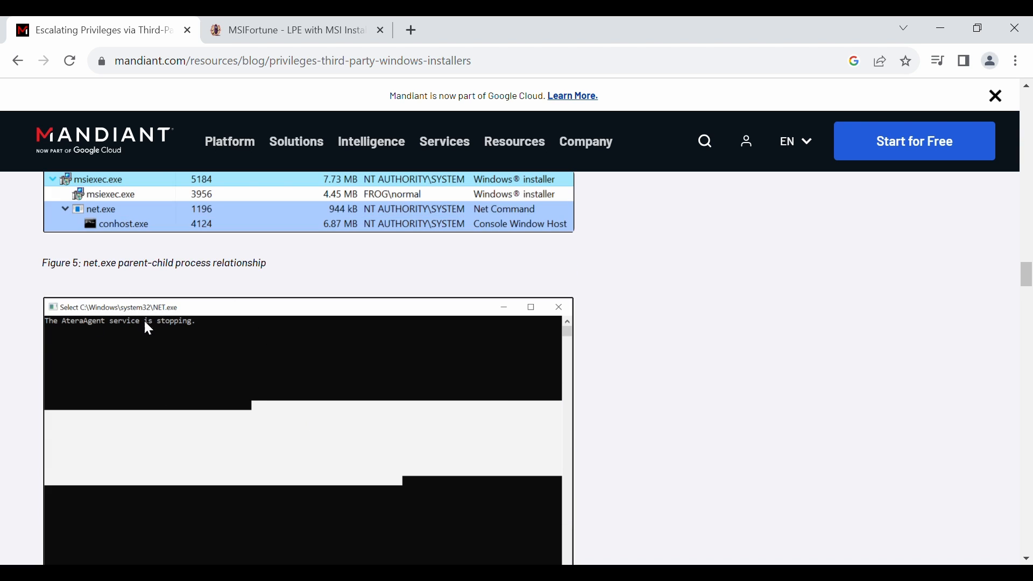
mouse_move(287, 391)
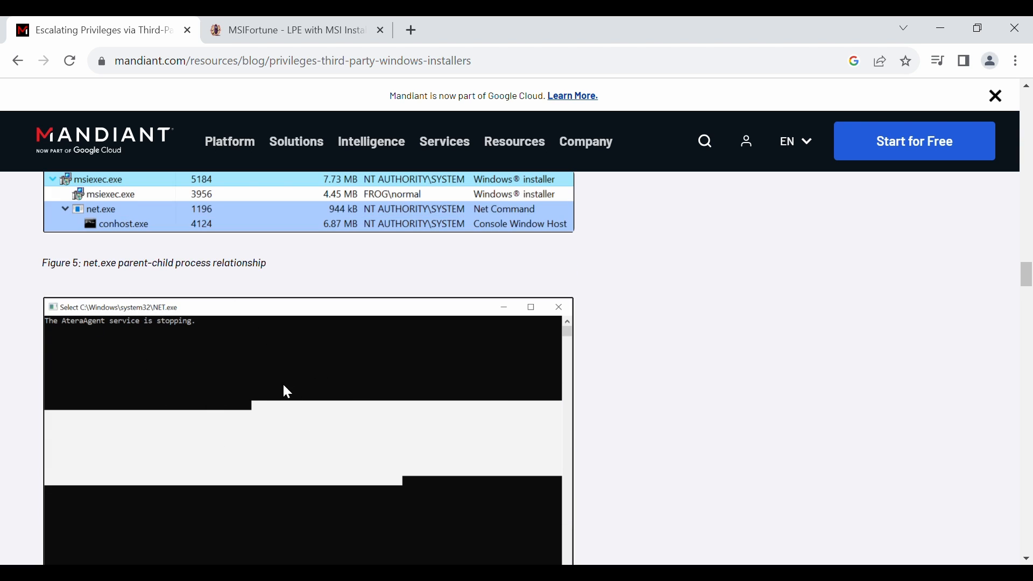
scroll(down, 3)
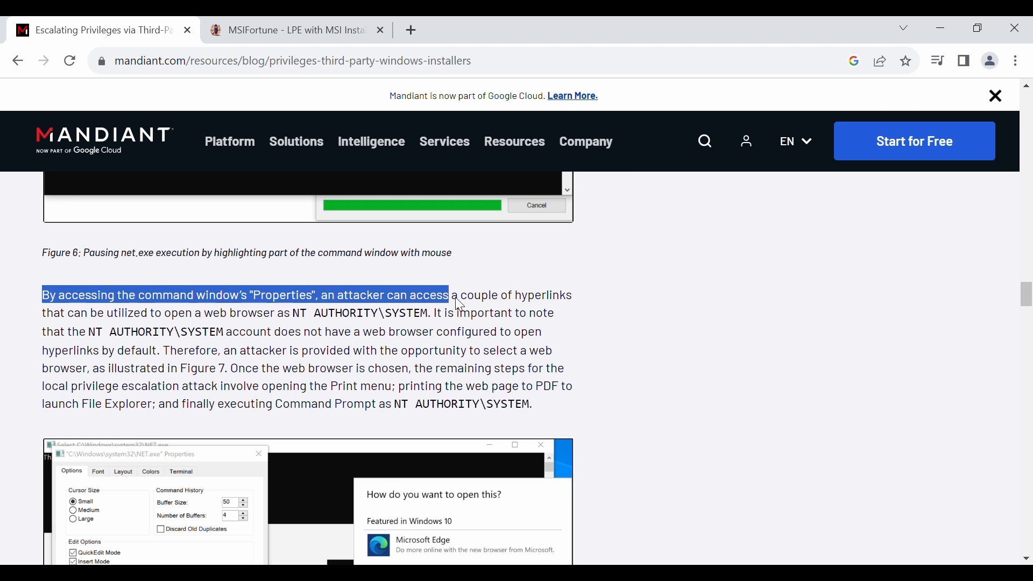
scroll(down, 3)
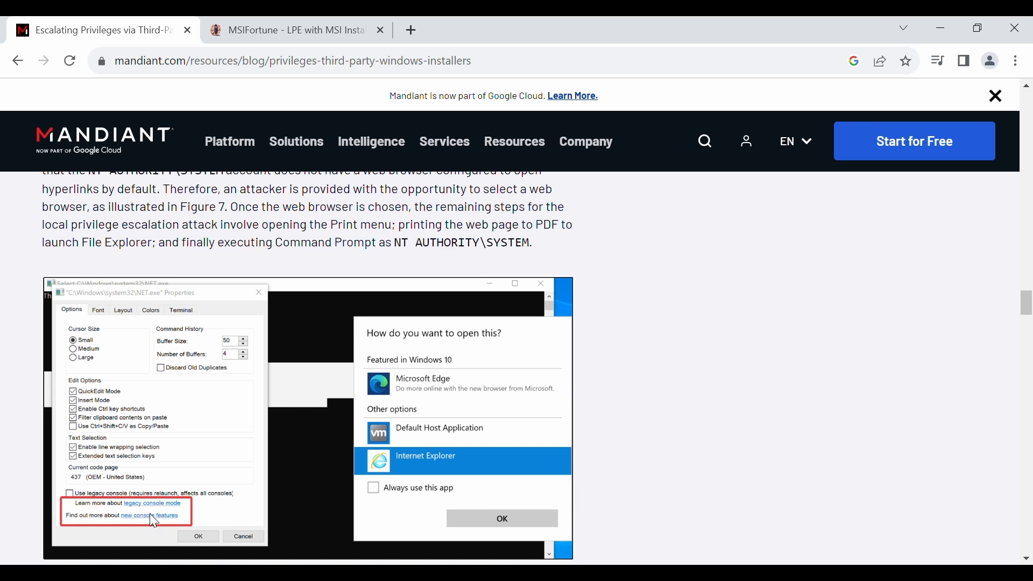
scroll(down, 3)
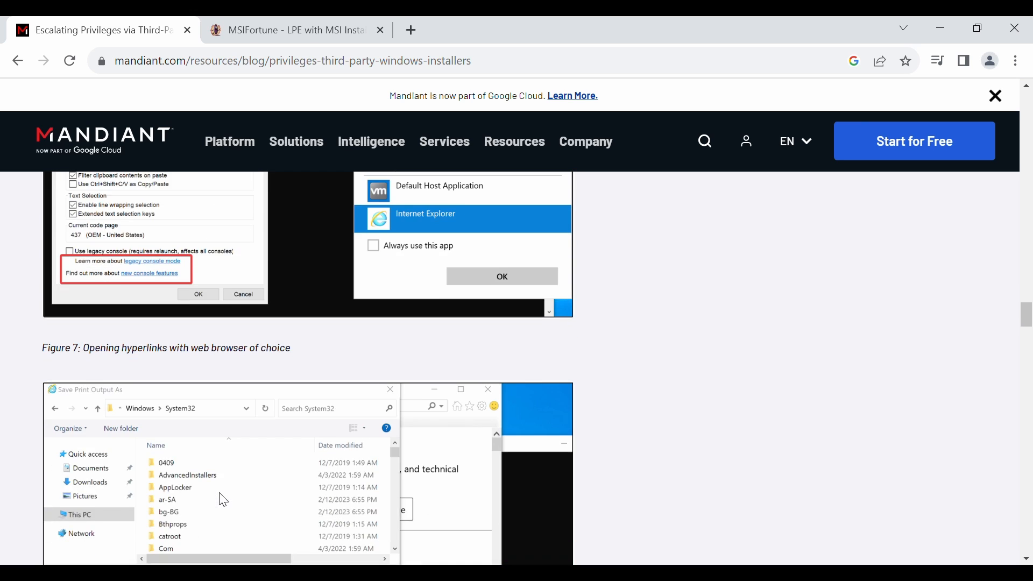
scroll(down, 3)
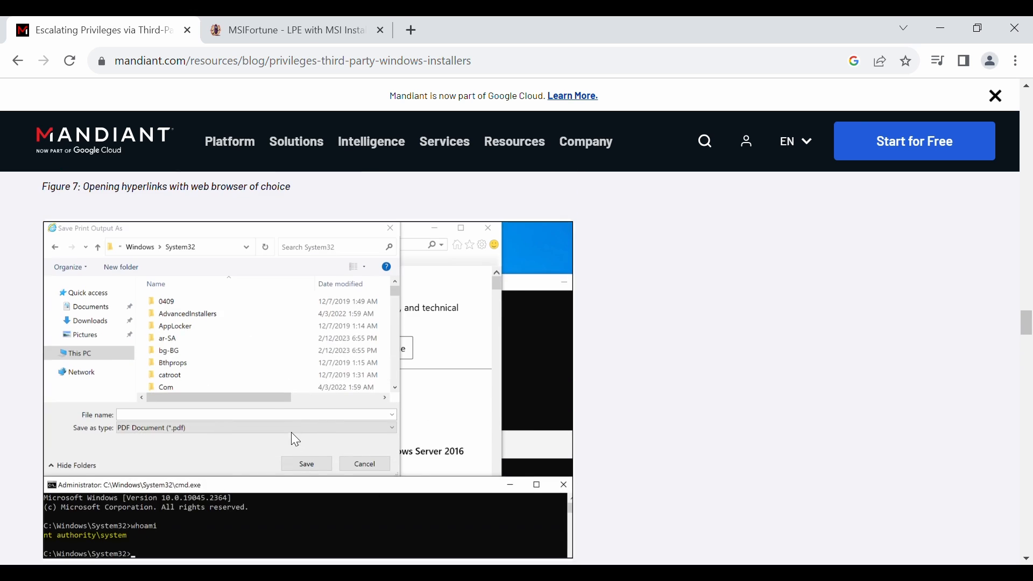
Step: Highlight the Figure 8 caption and scroll past msi_search to Defensive Considerations
scroll(down, 3)
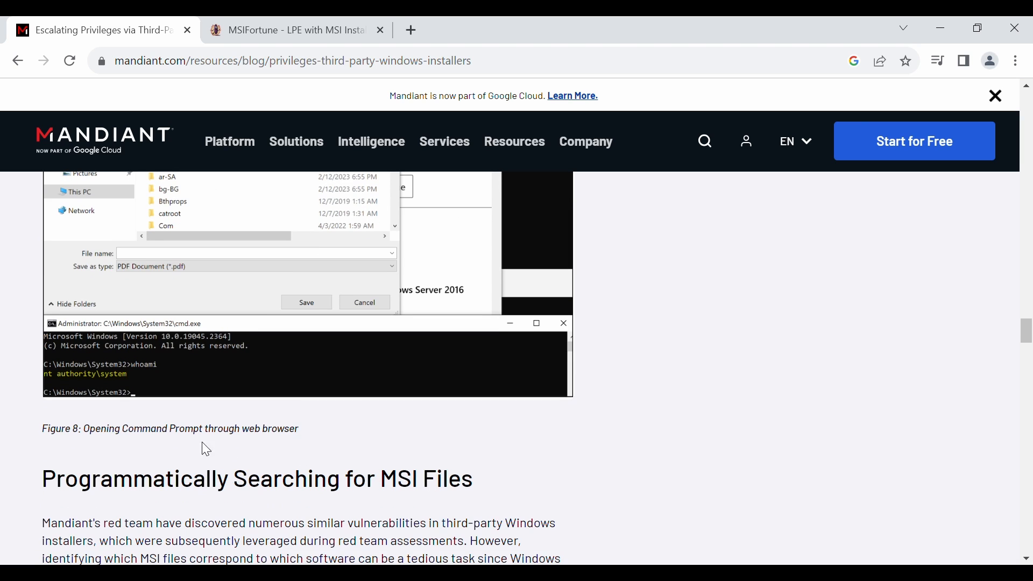
mouse_move(152, 456)
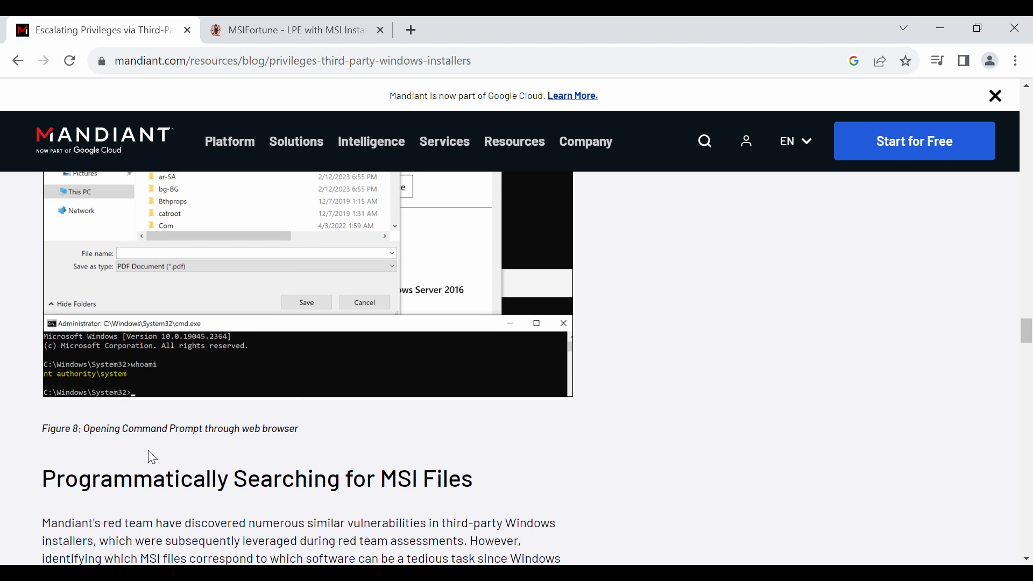
drag(84, 429, 299, 428)
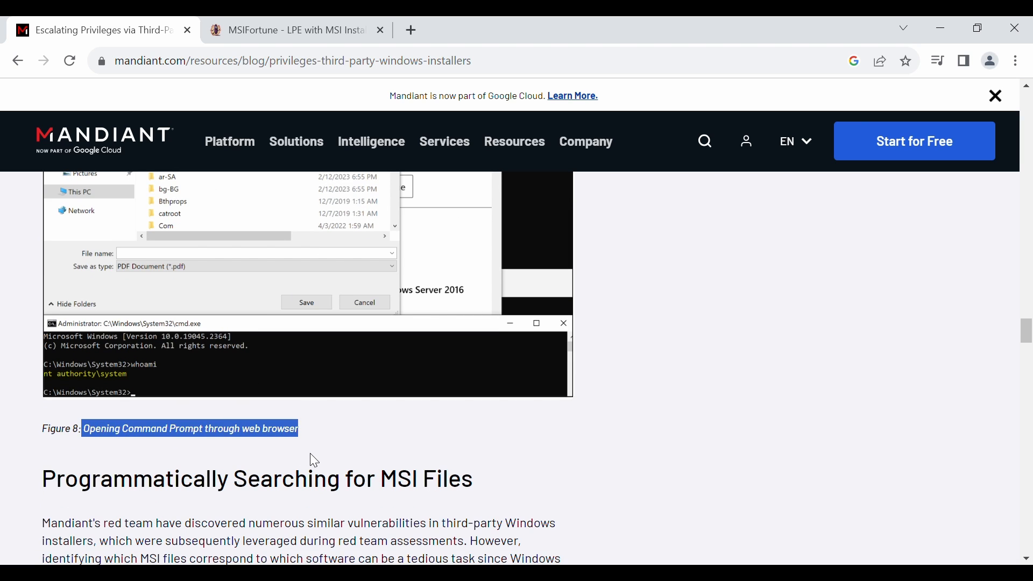
mouse_move(397, 453)
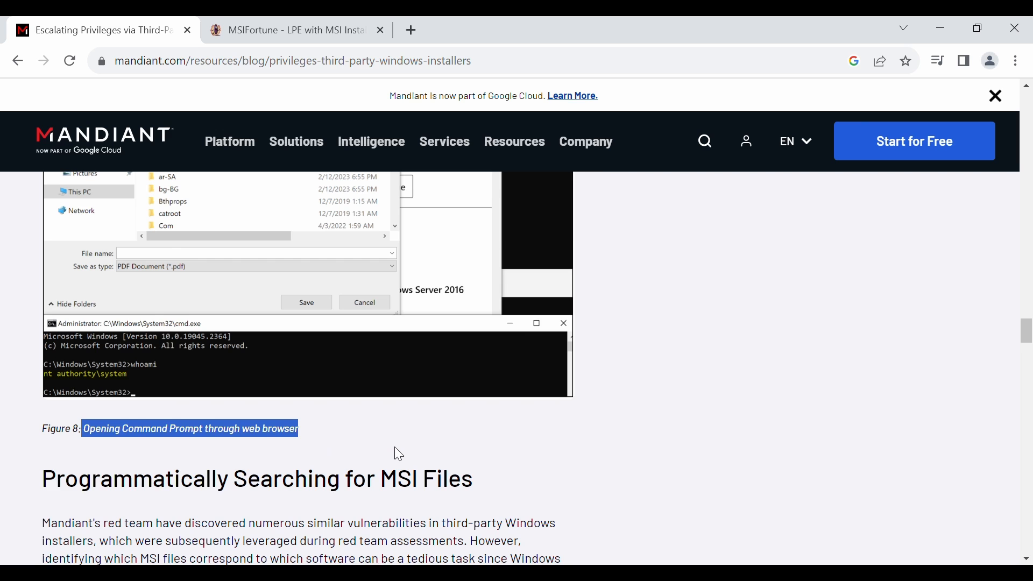
scroll(down, 3)
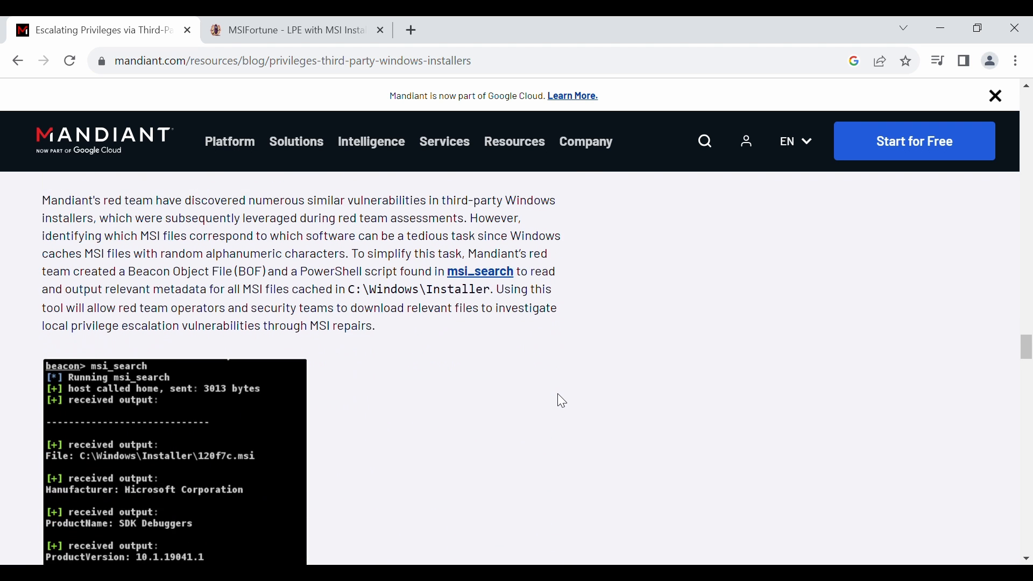
scroll(down, 3)
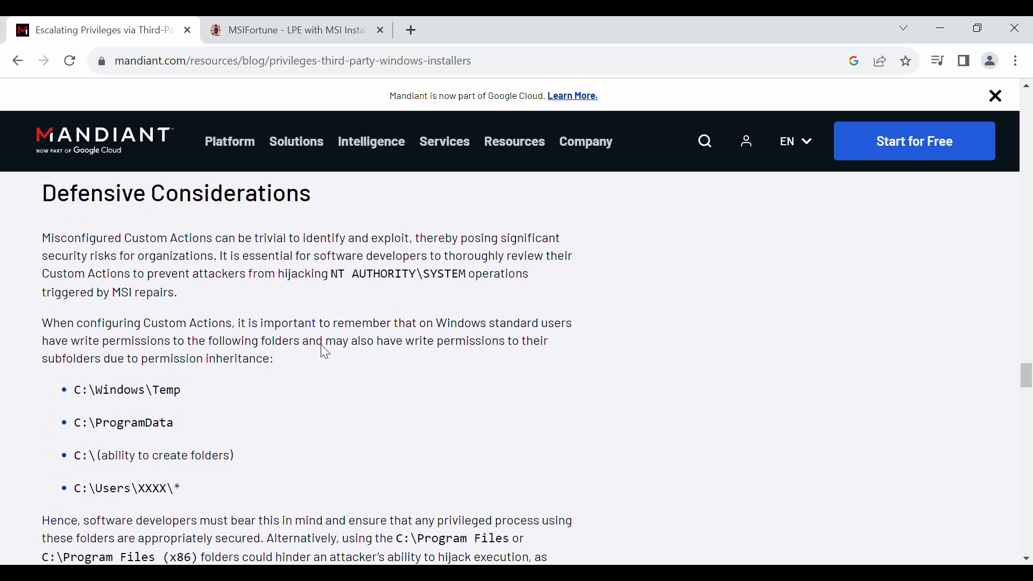
Step: On the MSIFortune tab, highlight the author byline and the Mandiant blogpost mention
click(294, 30)
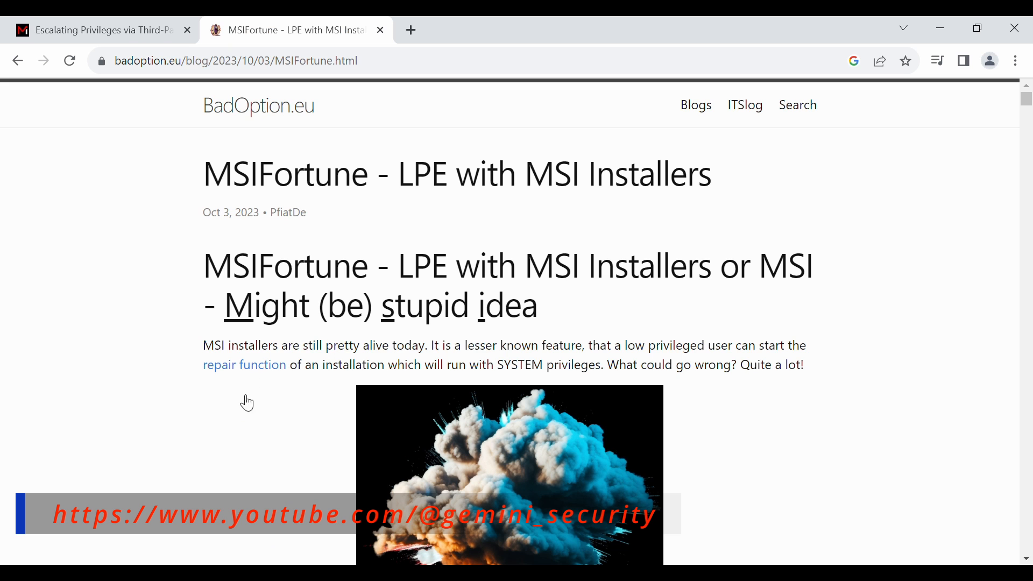
double_click(285, 212)
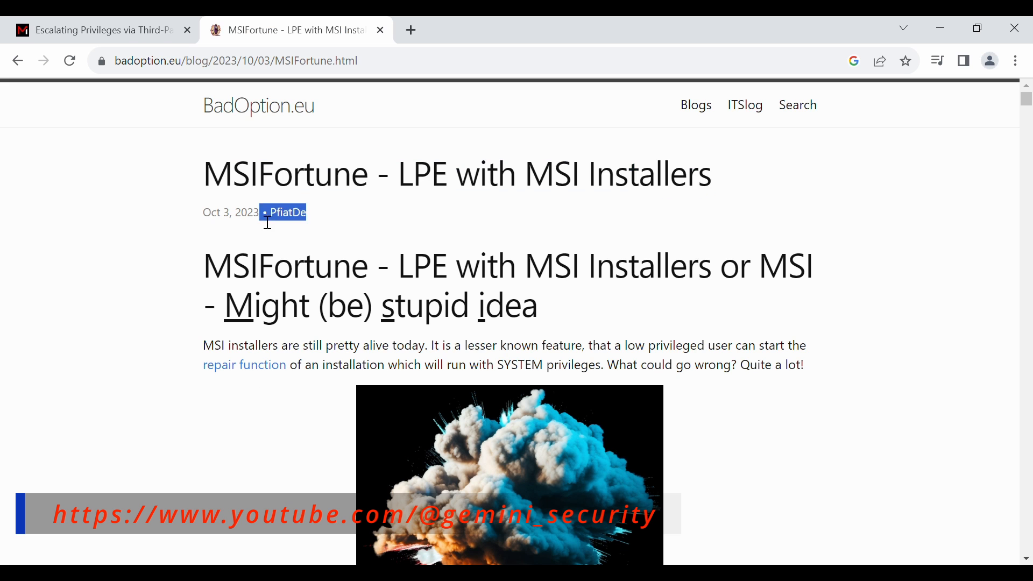
scroll(down, 3)
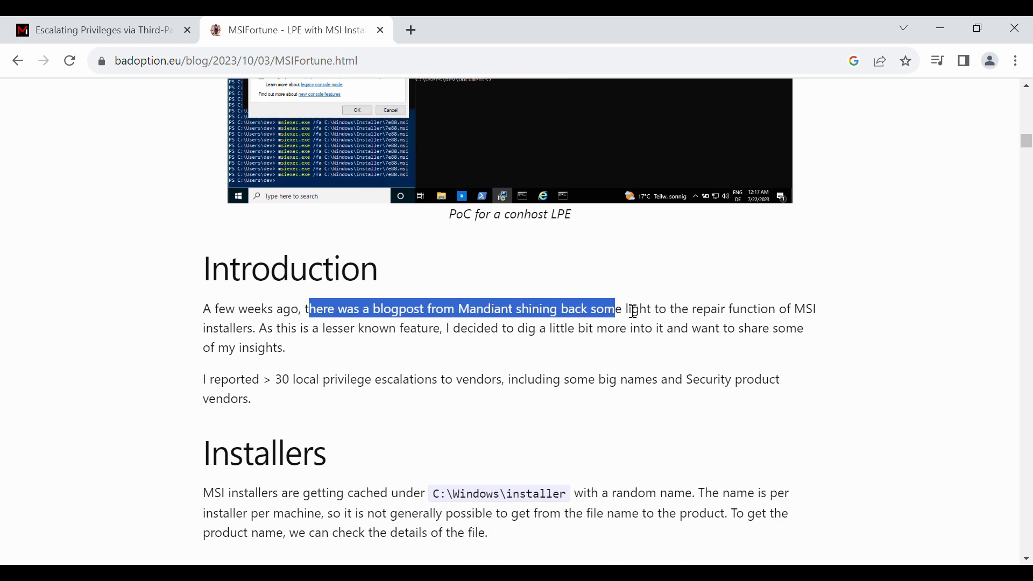
drag(204, 379, 343, 378)
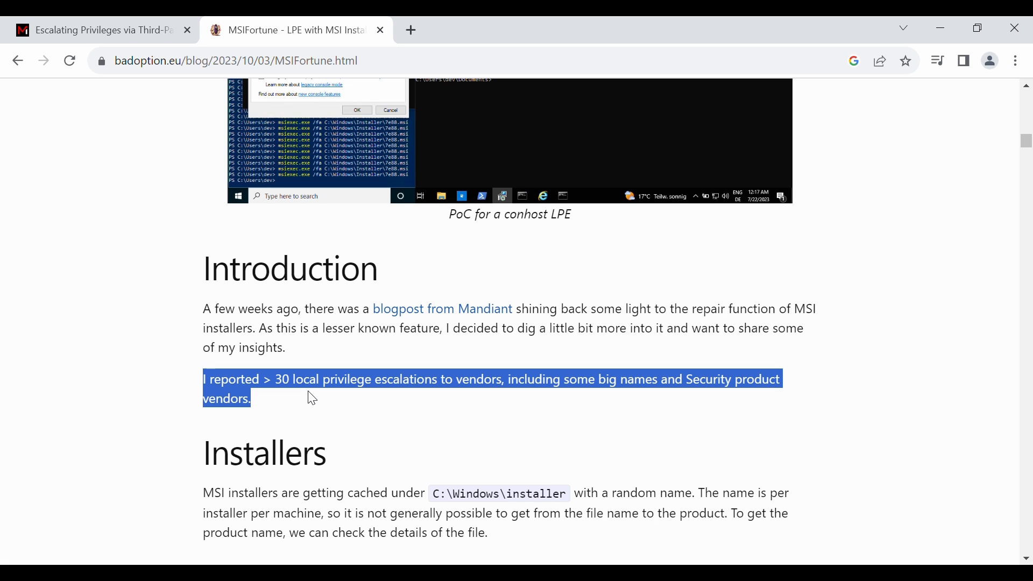
Step: Scroll down to the 'Links in installers bring some risk' figure
scroll(down, 3)
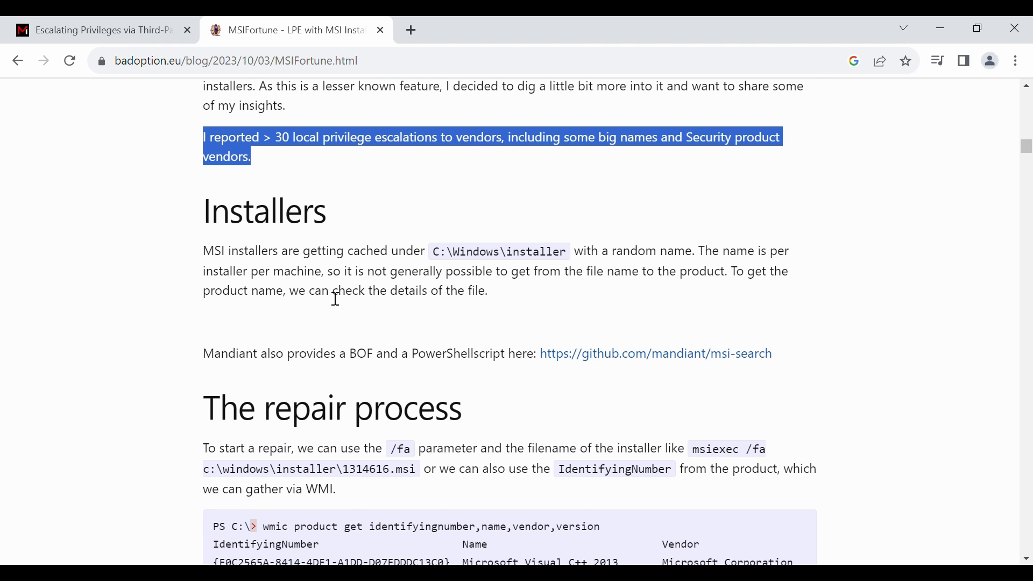
scroll(down, 3)
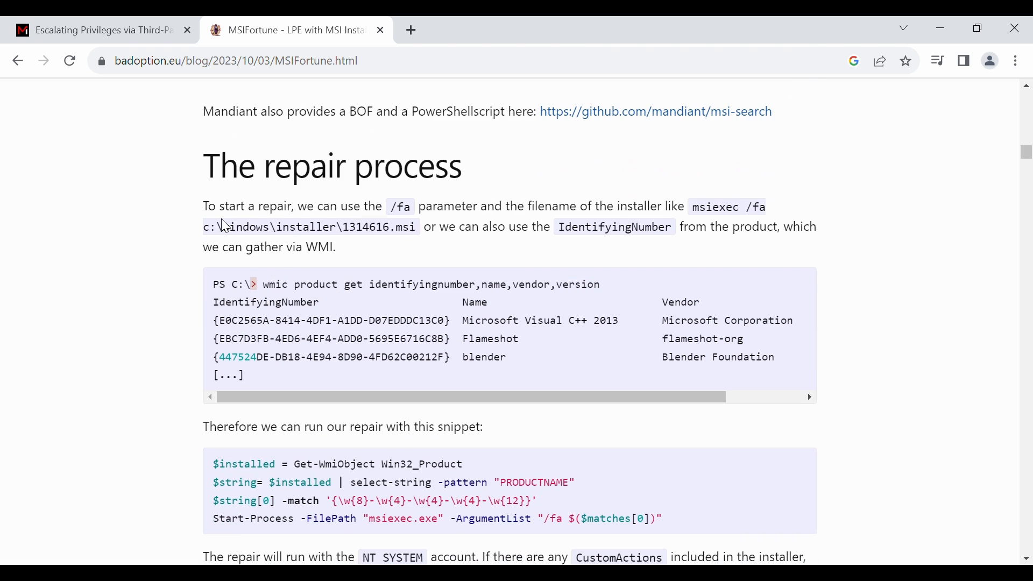
scroll(down, 3)
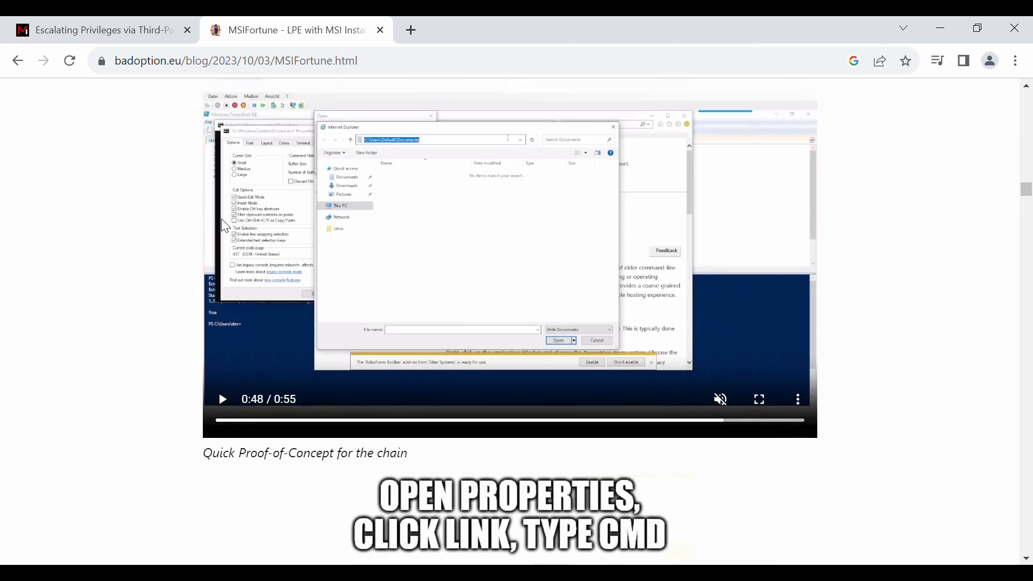
scroll(down, 3)
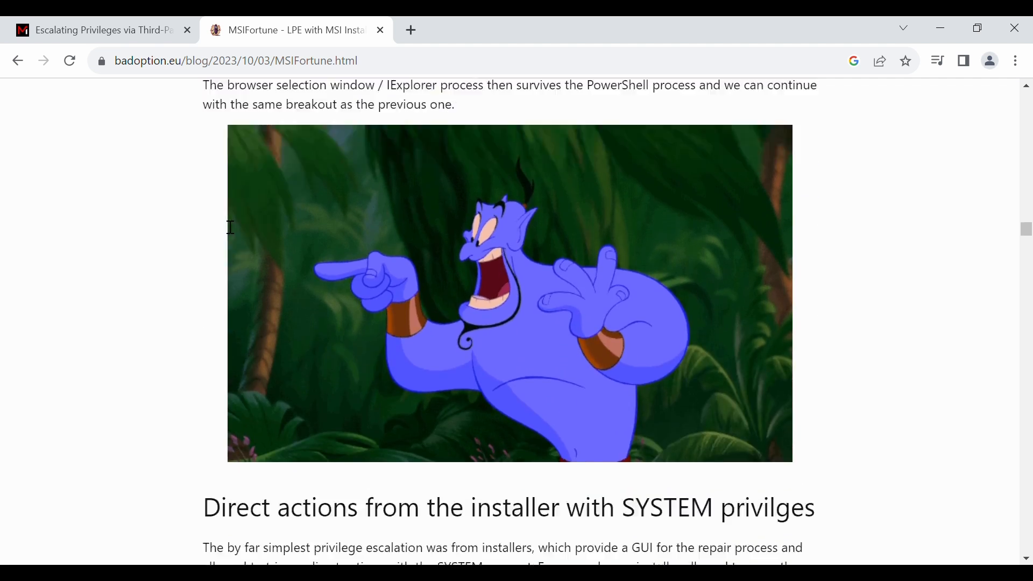
scroll(down, 3)
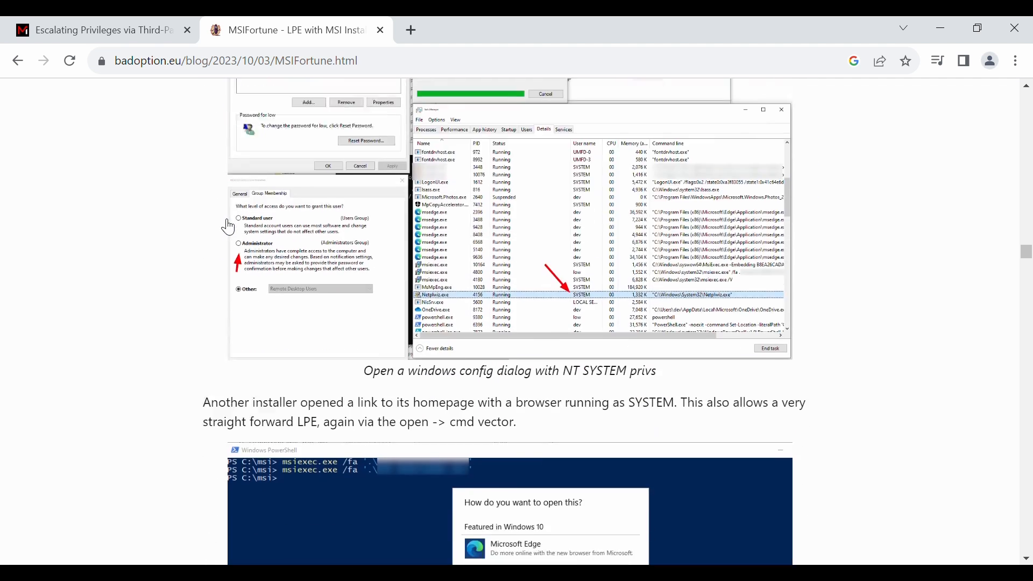
scroll(down, 3)
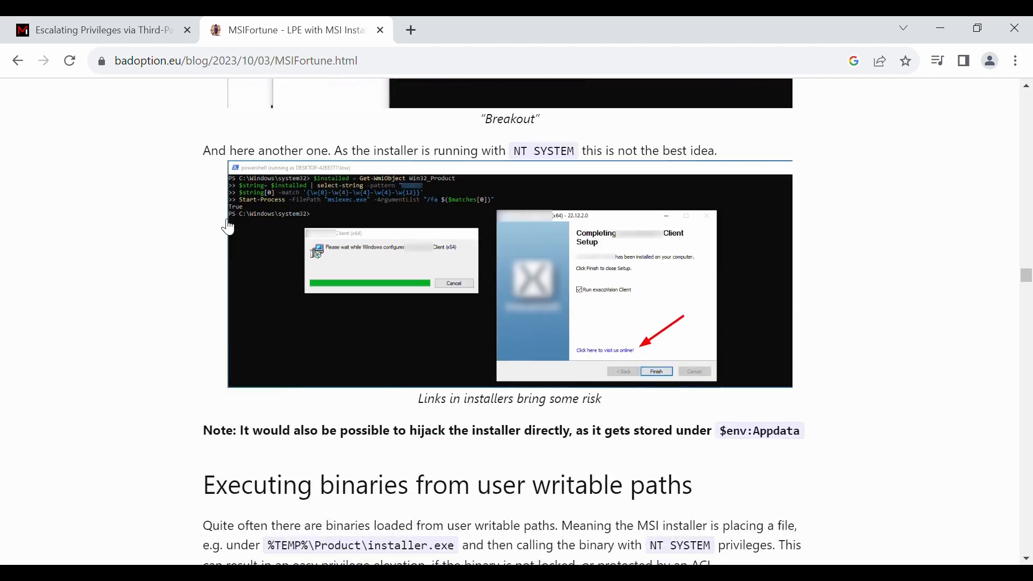
Step: Drag the exacqVision setup screenshot to the tab strip to view SYSTEM_5.png
drag(280, 151, 669, 150)
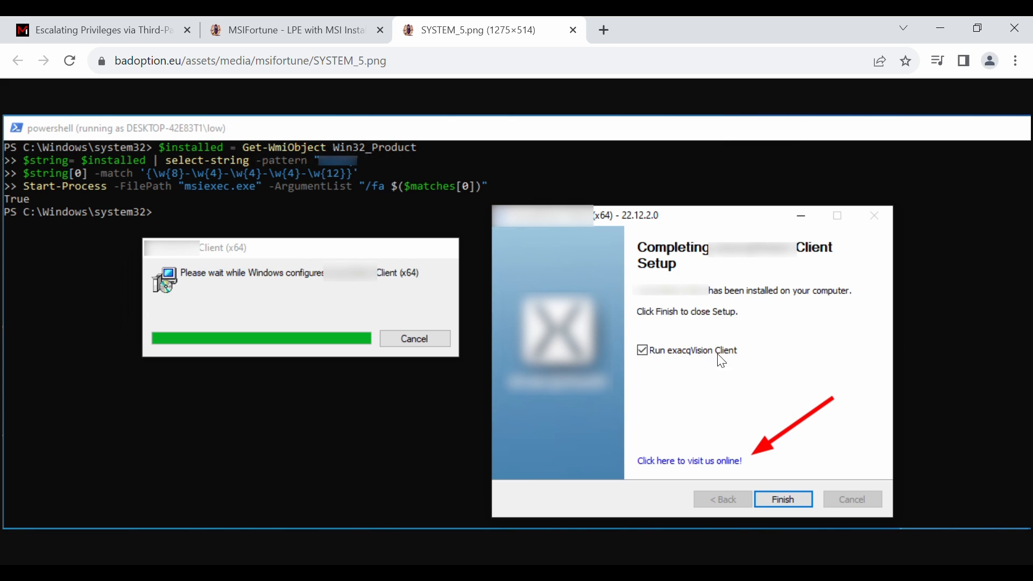
mouse_move(755, 353)
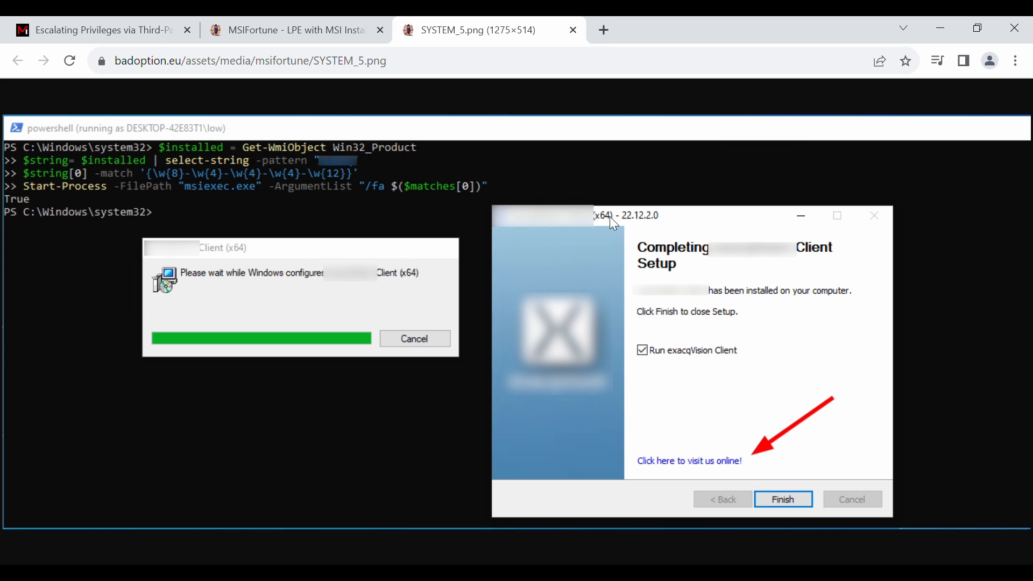
mouse_move(631, 226)
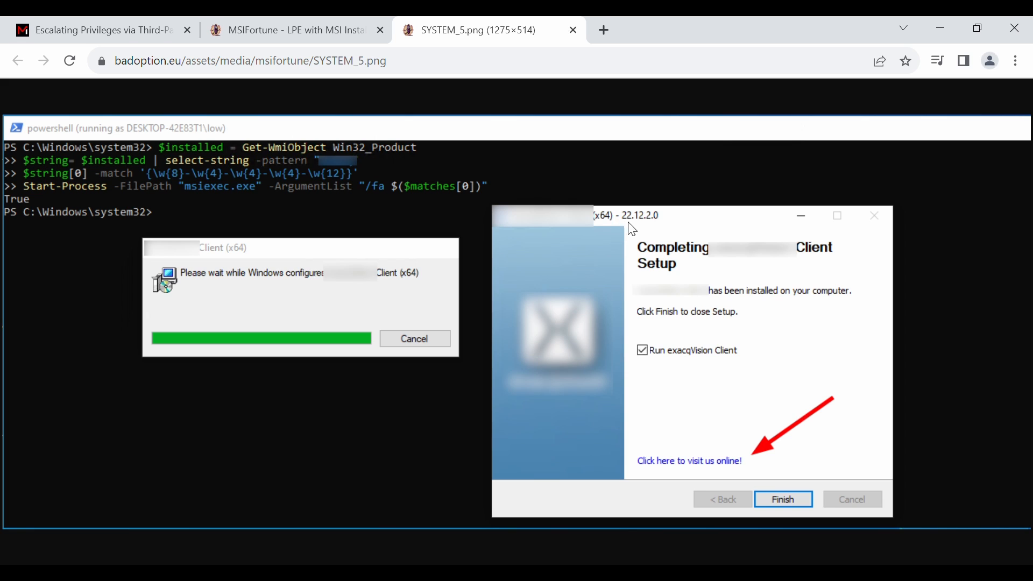
mouse_move(665, 241)
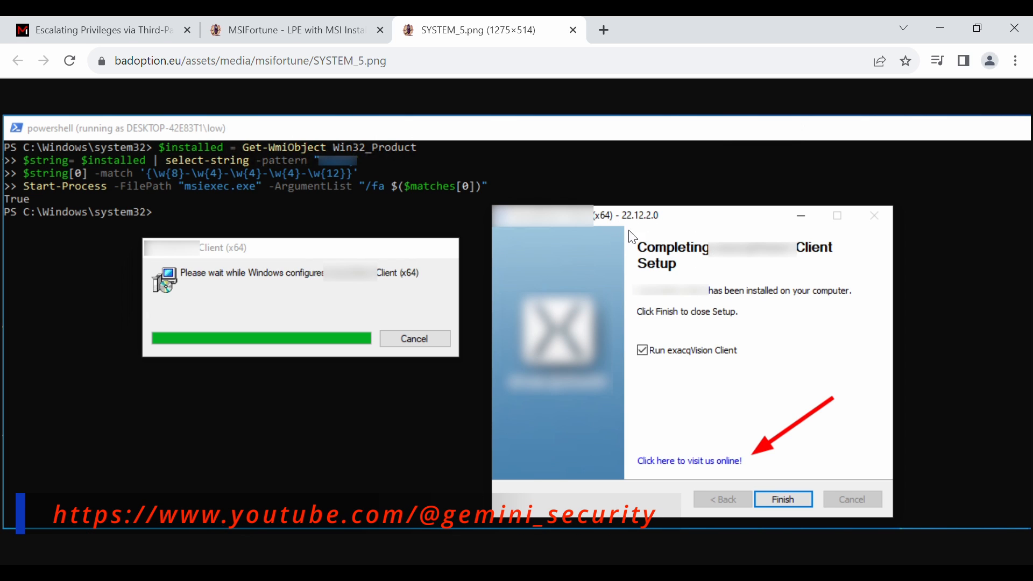
mouse_move(547, 48)
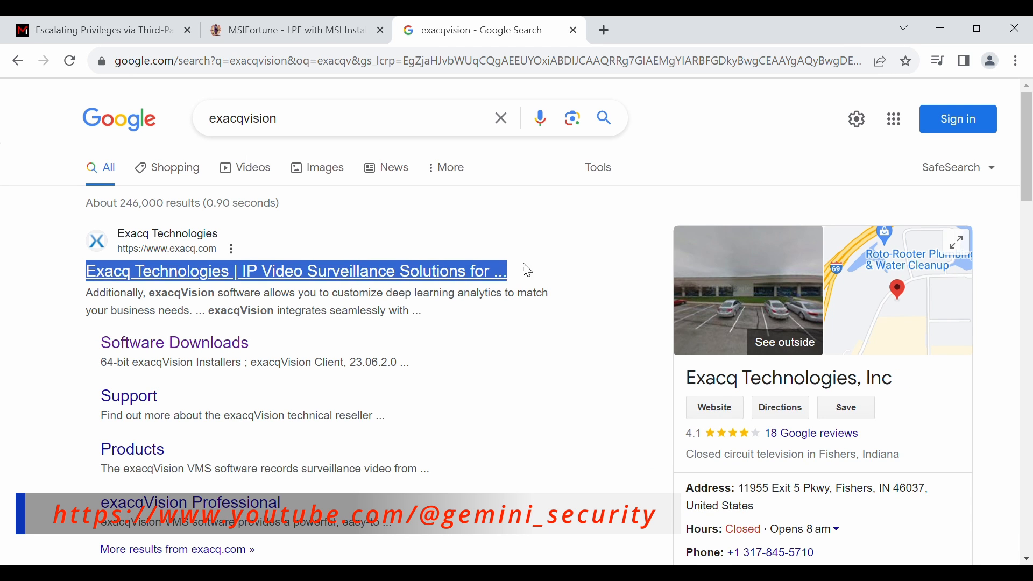
Step: Go from the Exacq result to the Support > Software Downloads page
click(293, 270)
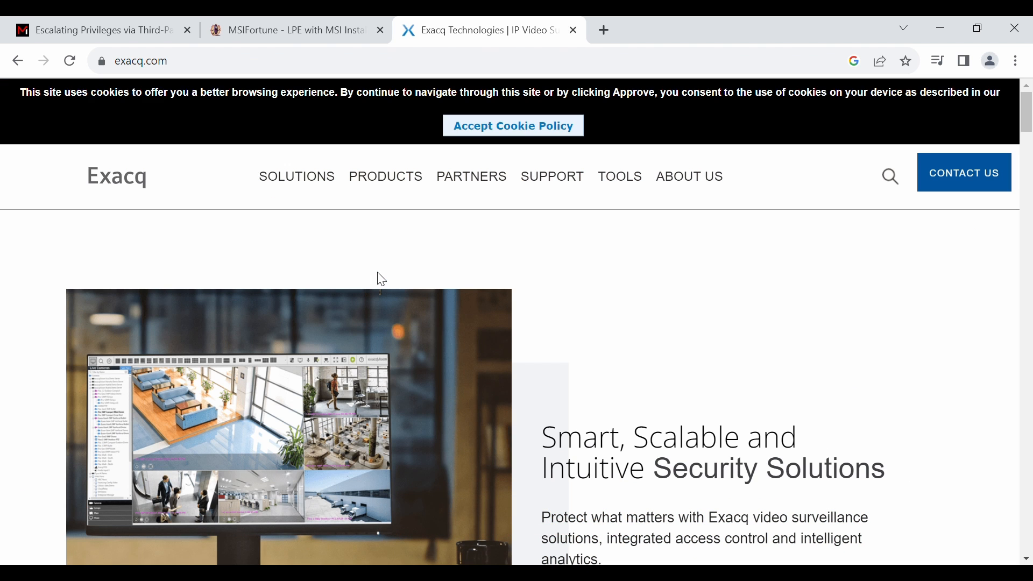
click(551, 176)
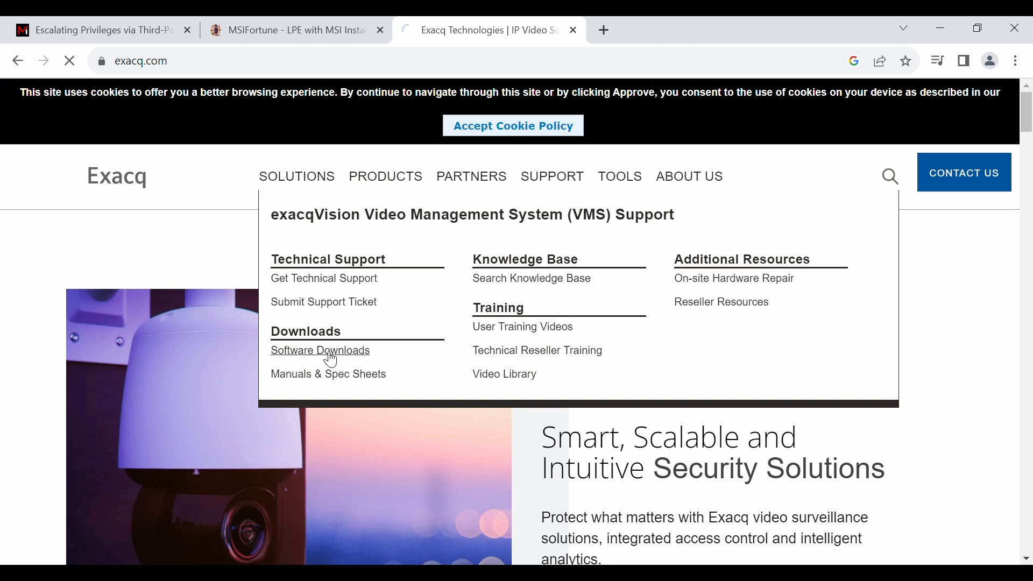
click(320, 350)
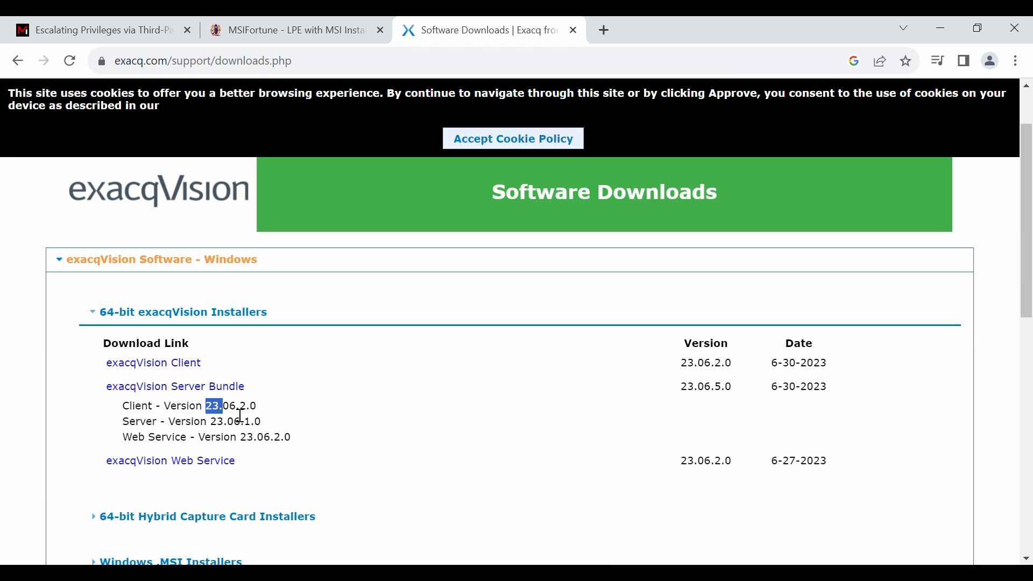
scroll(down, 3)
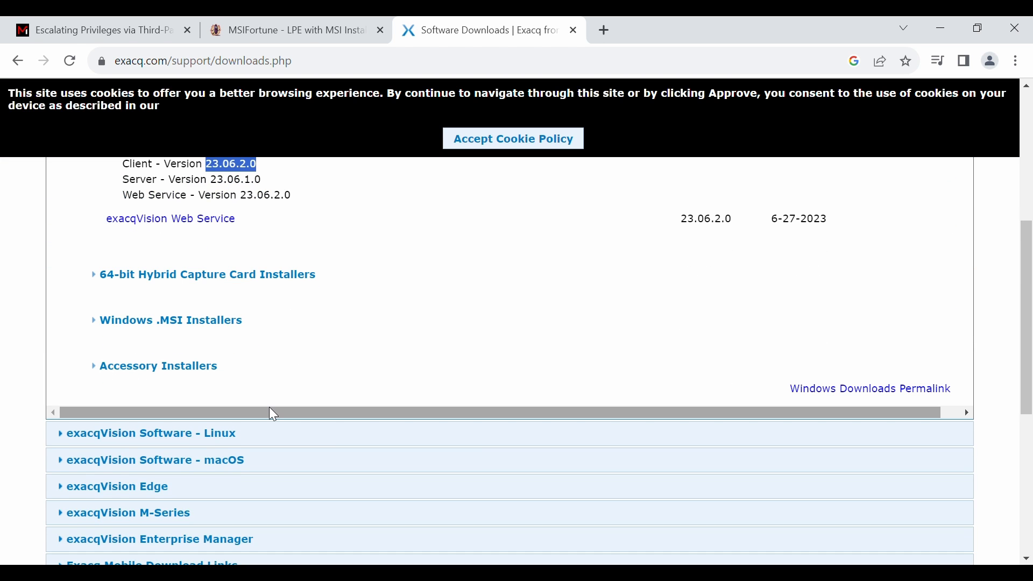
scroll(down, 3)
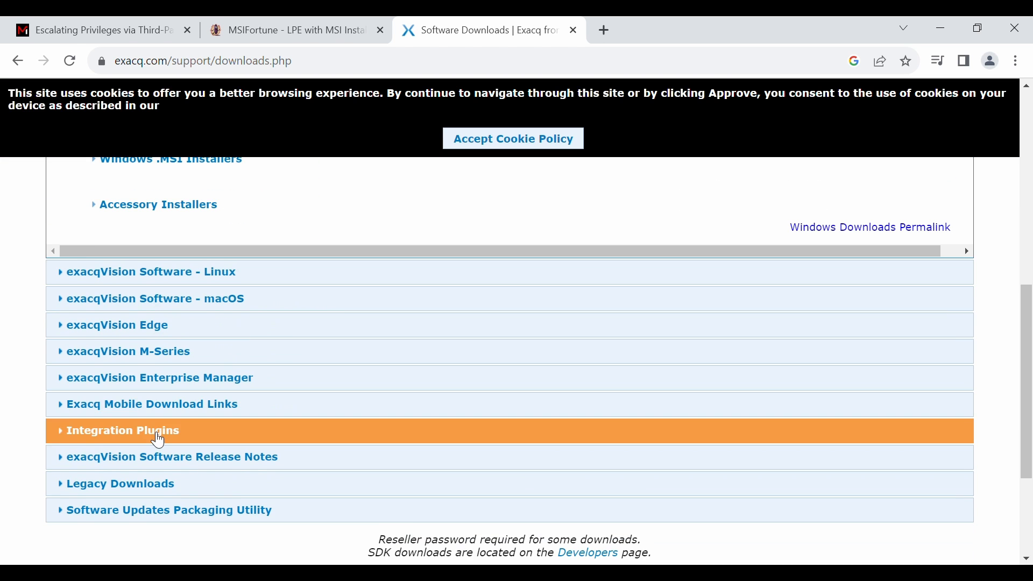
Step: Open Legacy Downloads and expand 2022-12-15 and its Client 22.12.2.0 files
click(120, 483)
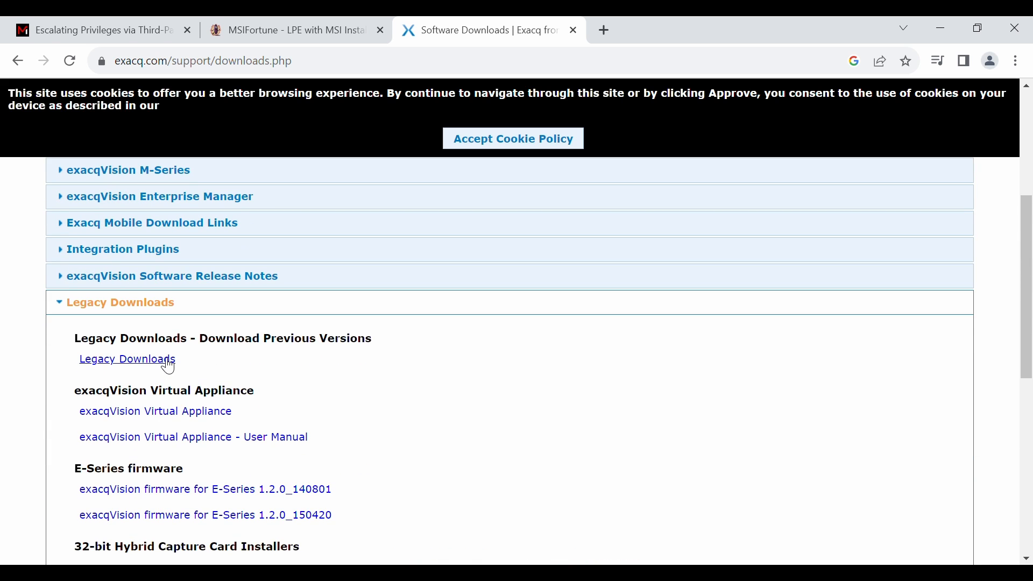
click(126, 359)
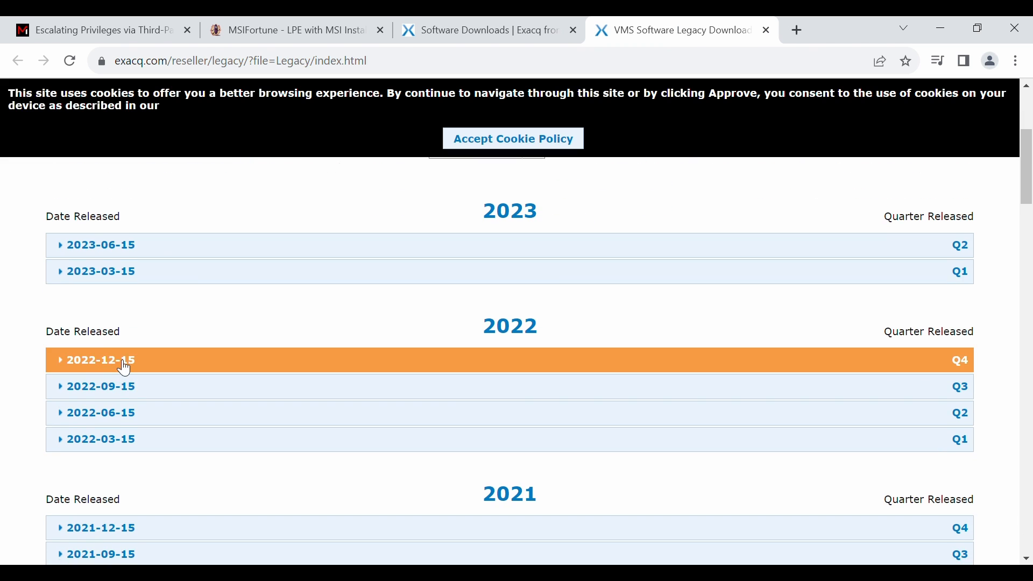
click(100, 360)
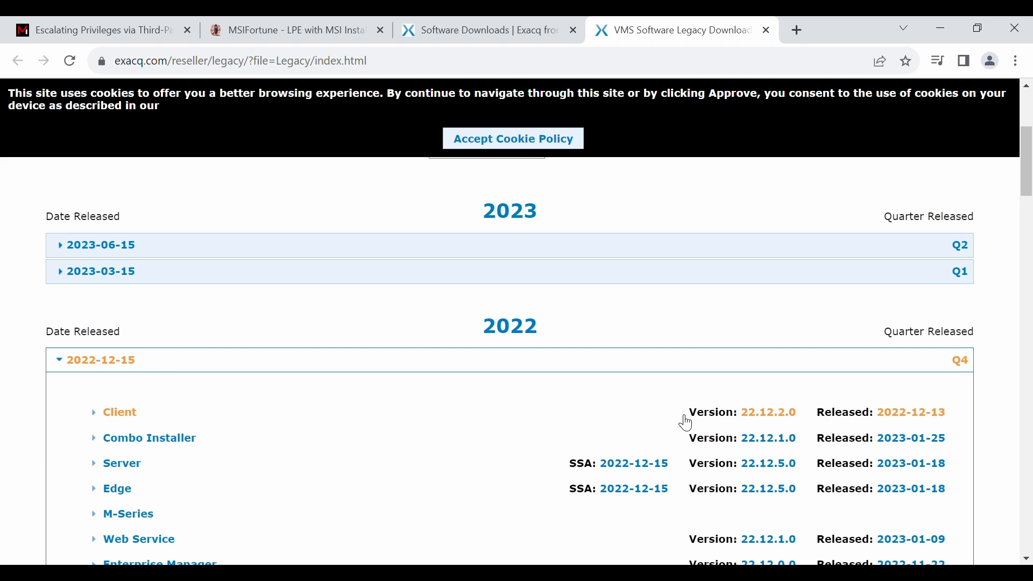
click(120, 412)
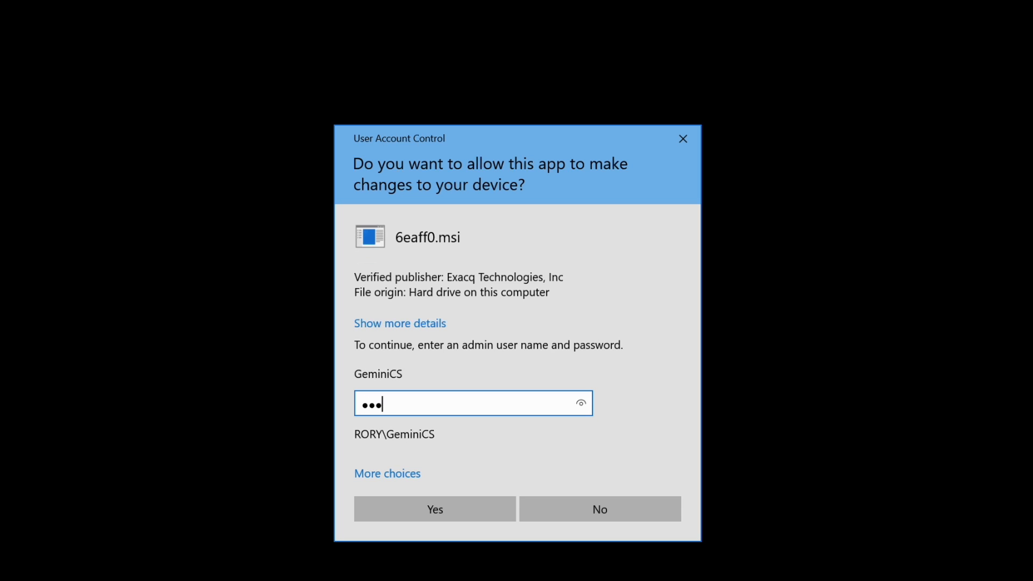
Step: Approve the installer with admin credentials, checking account test_local via net user
click(435, 508)
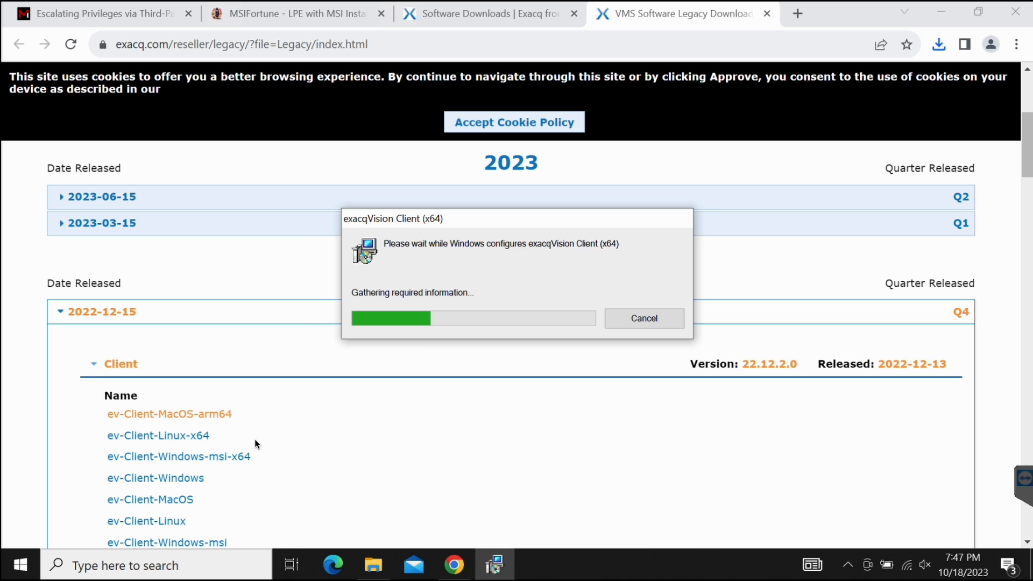
click(13, 564)
text(w)
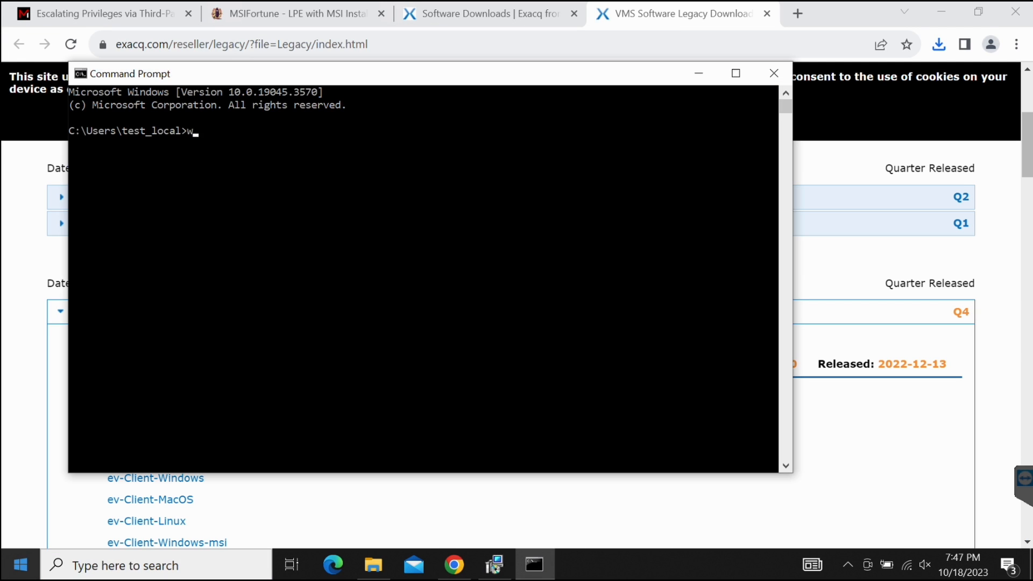
text(net user test_local)
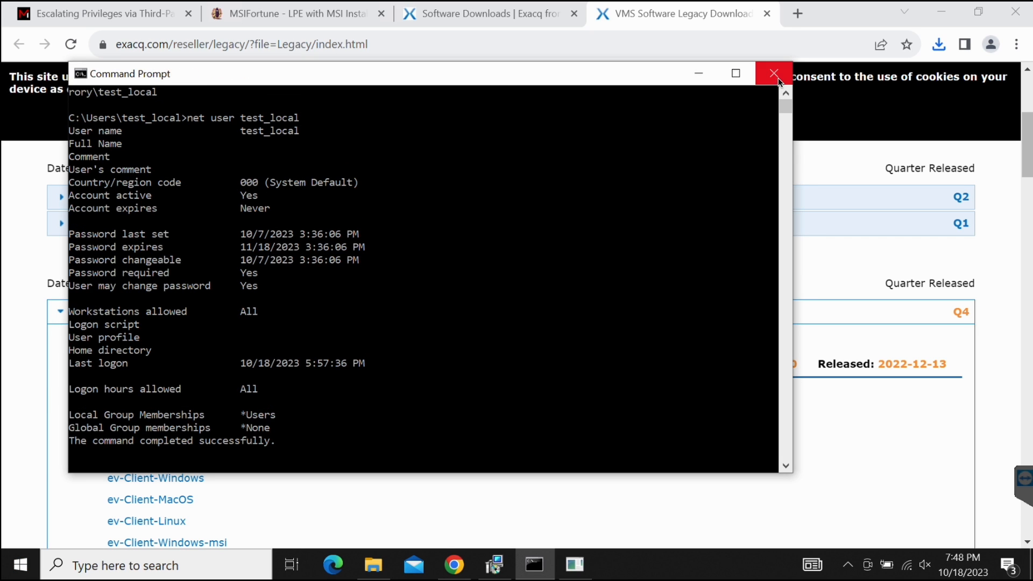
click(774, 73)
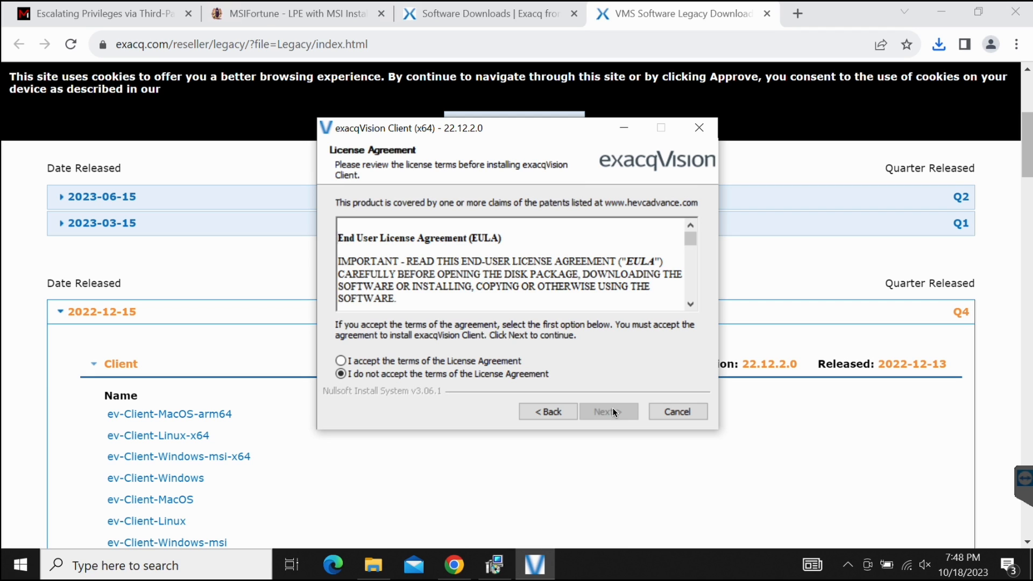
Step: Accept the license, install the client components, and finish setup
click(605, 411)
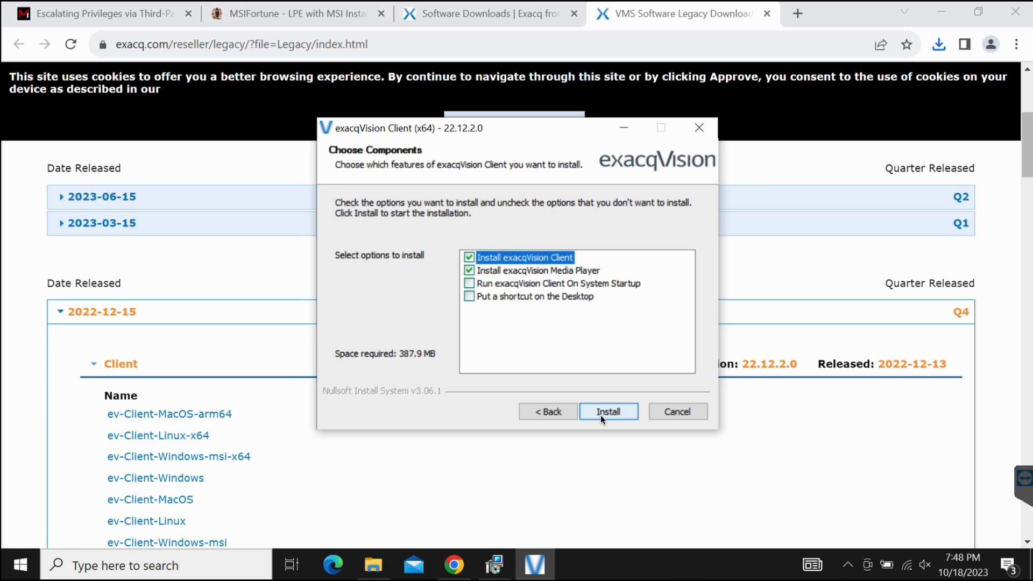
click(607, 411)
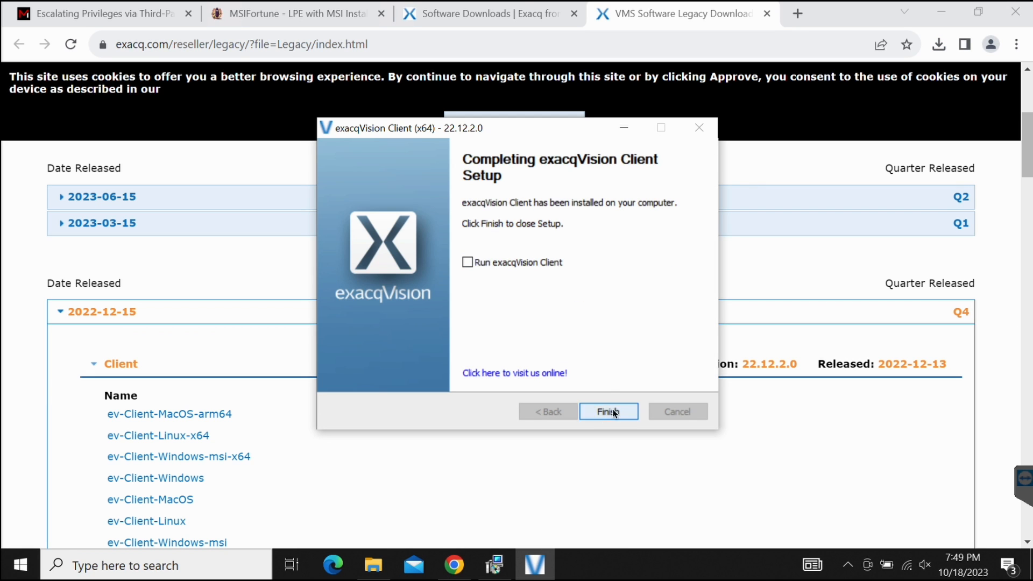
click(607, 411)
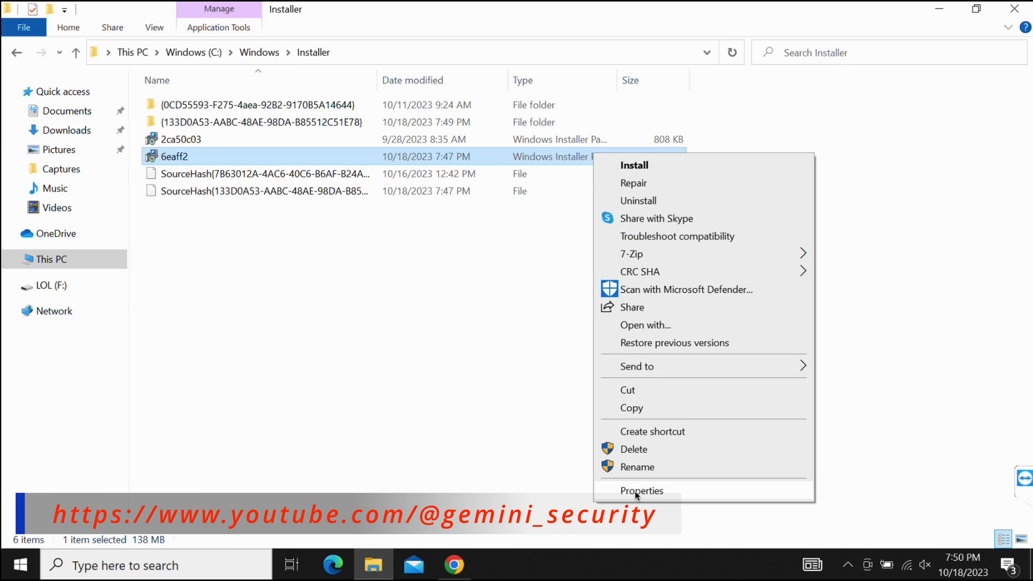
Step: Locate 6eaff2 in C:\Windows\Installer and run msiexec /fa 6eaff2.msi from a command prompt
click(641, 491)
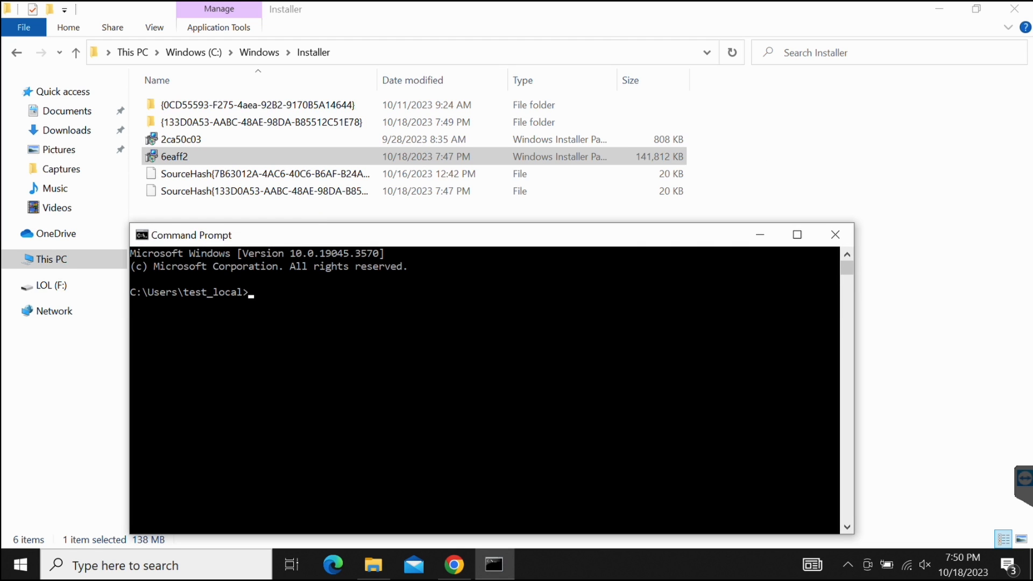
text(cd C:\Windows\installer)
text(msiexec /fa)
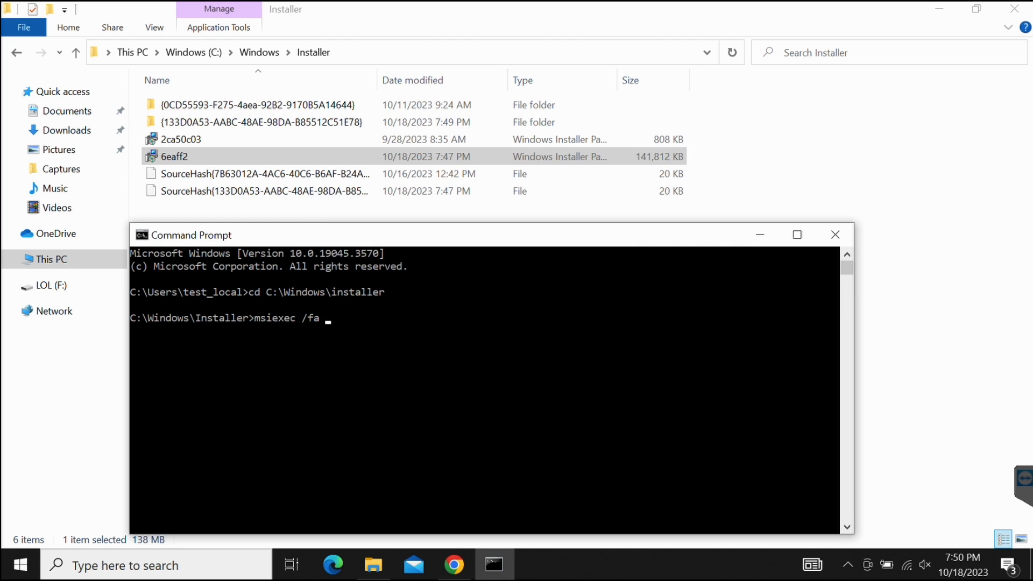
text(6eaff2.msi)
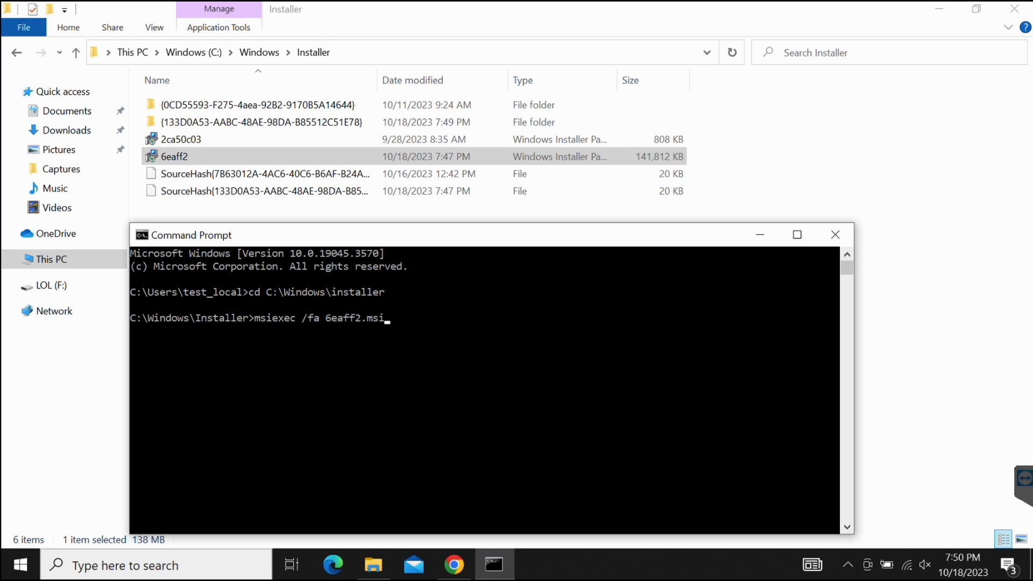
key(enter)
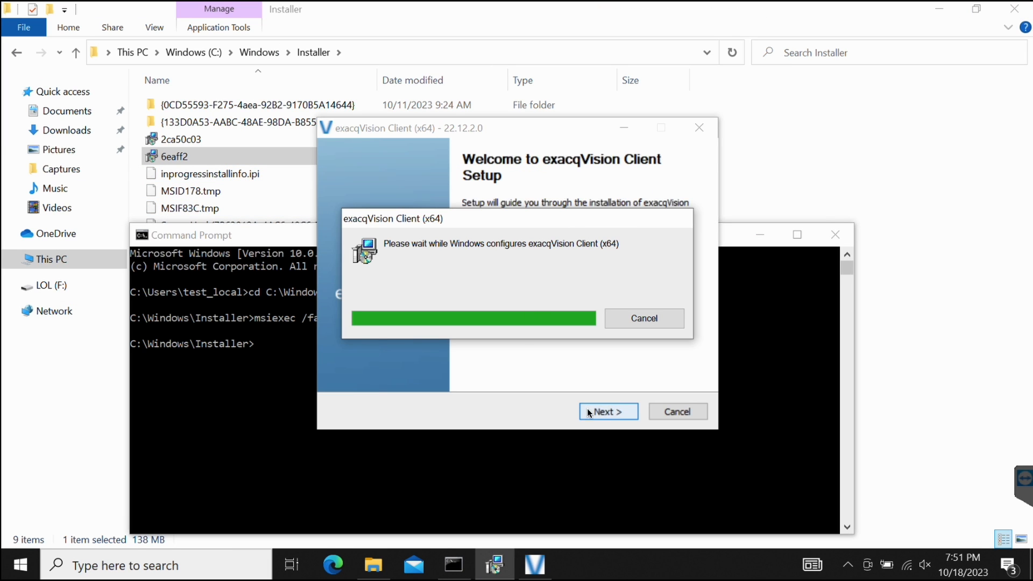
Step: Complete the exacqVision Client repair, accepting the license and launching the client at finish
click(607, 411)
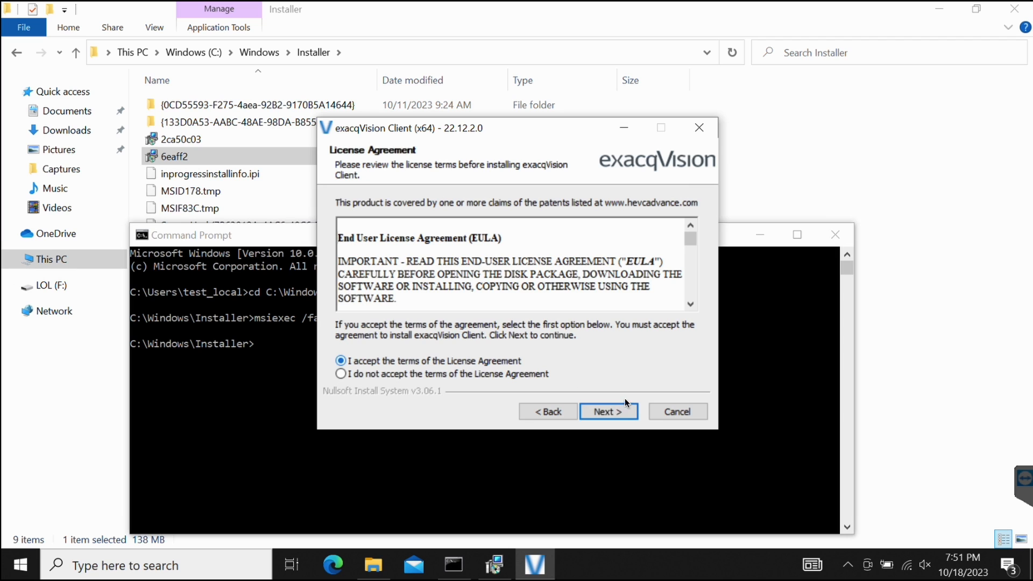
click(608, 411)
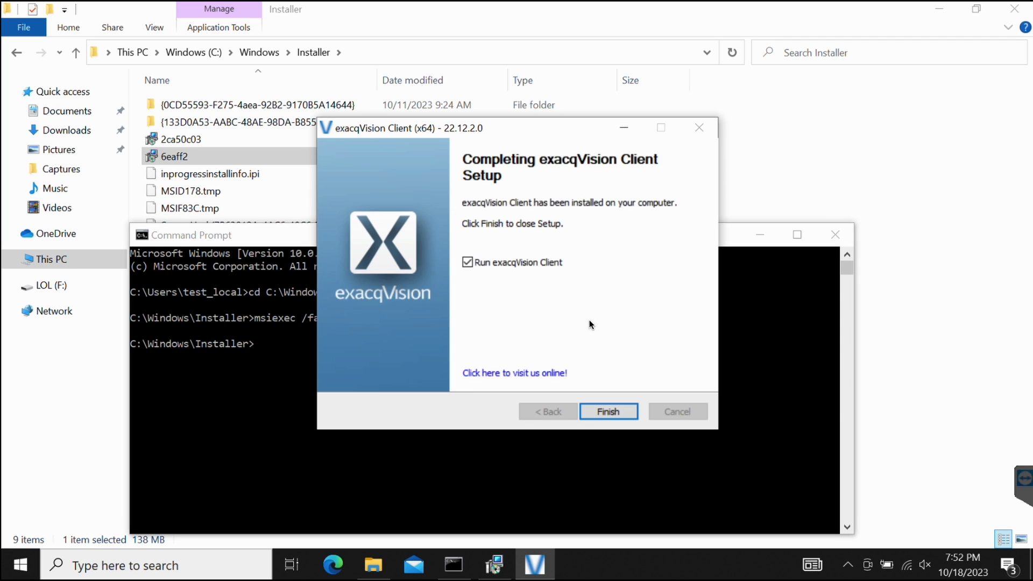
click(468, 262)
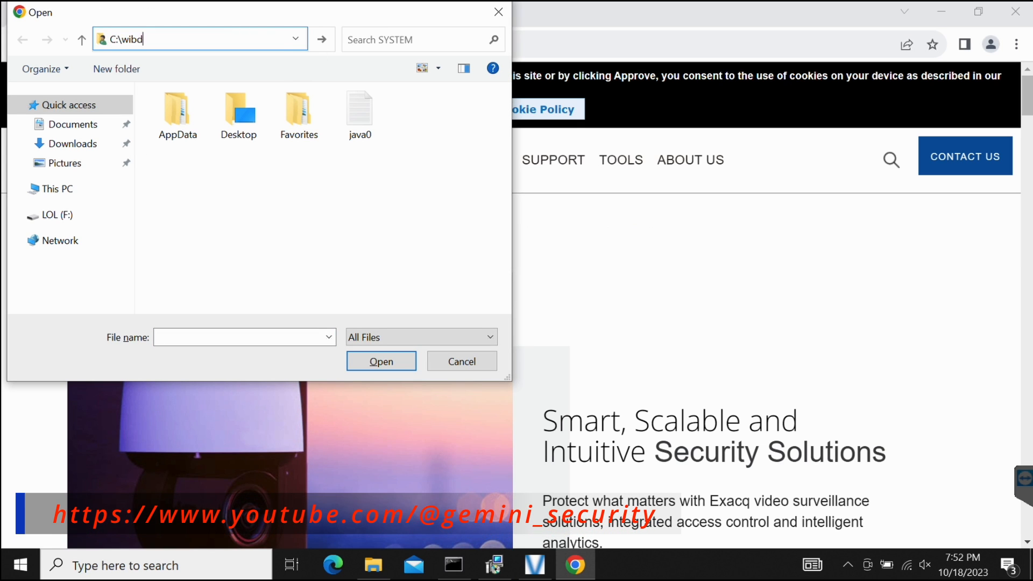
Step: Launch C:\Windows\System32\cmd.exe from the Open dialog and confirm whoami returns nt authority\system
text(C:\Windows\System32\cmd.exe)
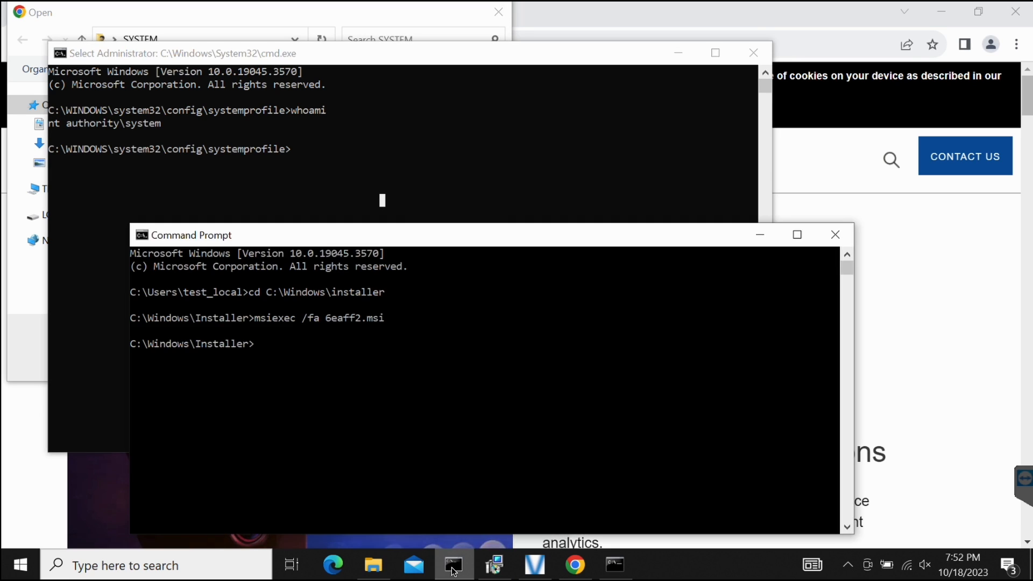
text(whoami)
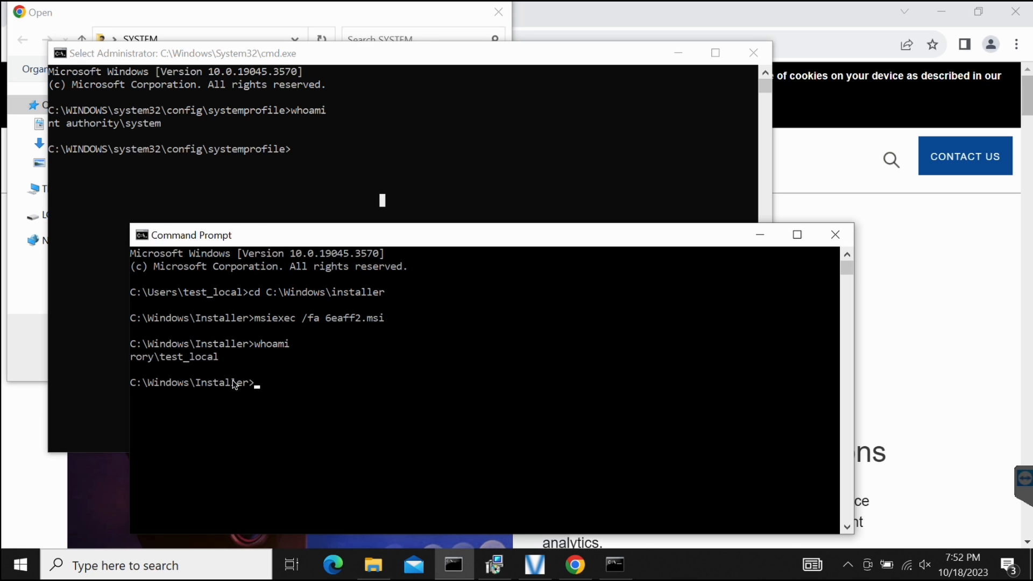
drag(154, 356, 223, 356)
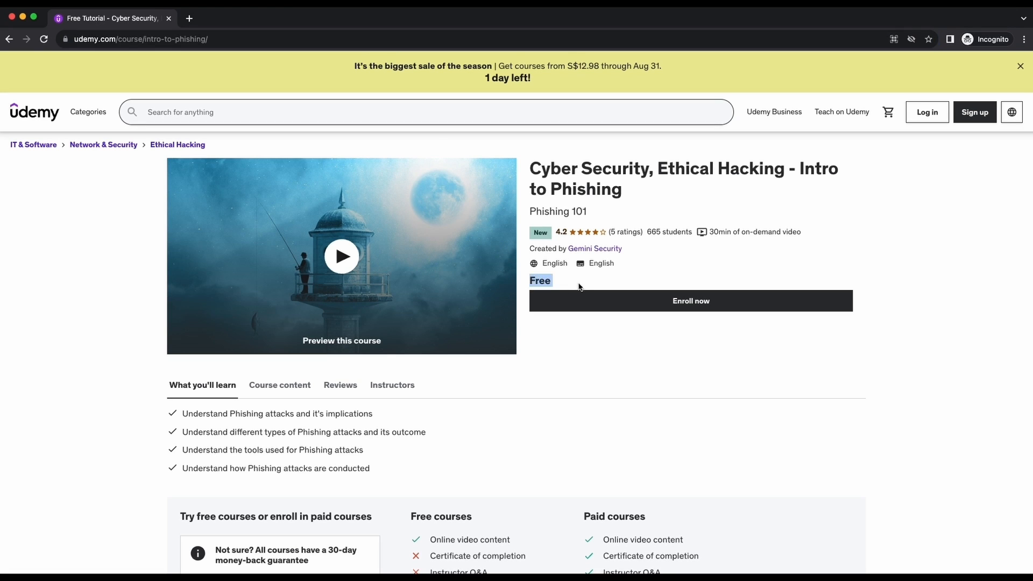
Step: Scroll the Intro to Phishing course page to its nine-lecture curriculum and back to the top
scroll(down, 3)
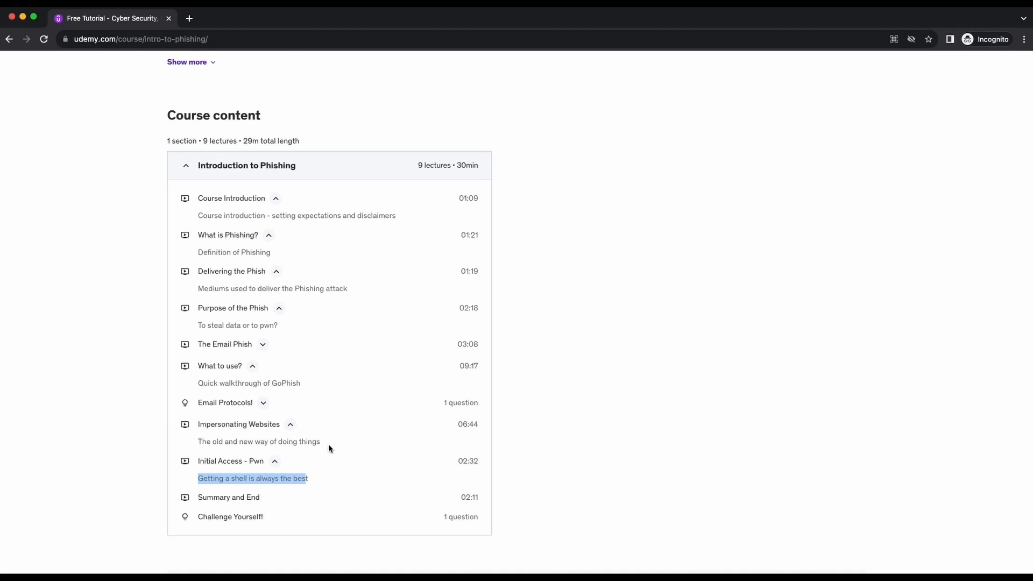
scroll(up, 3)
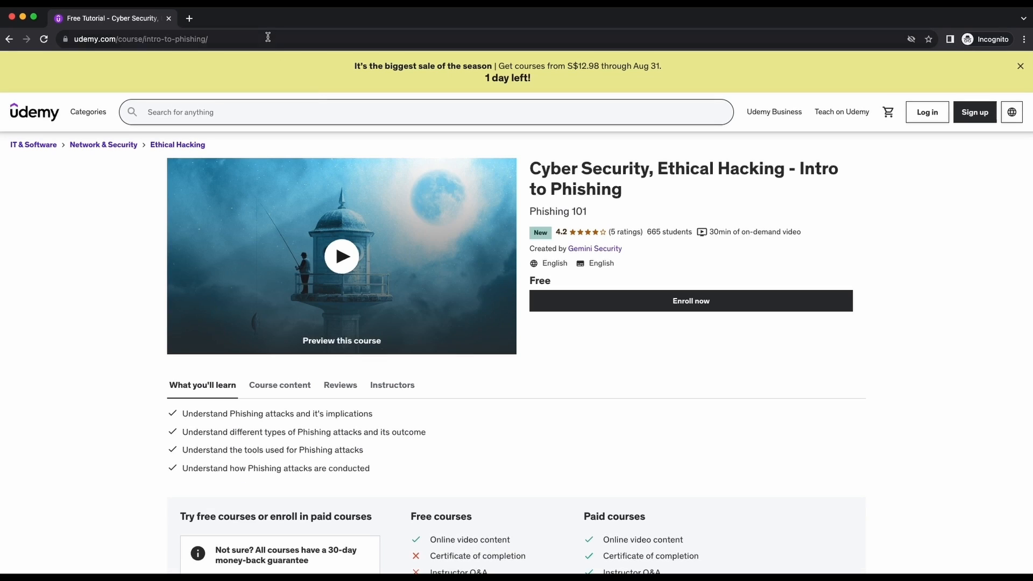